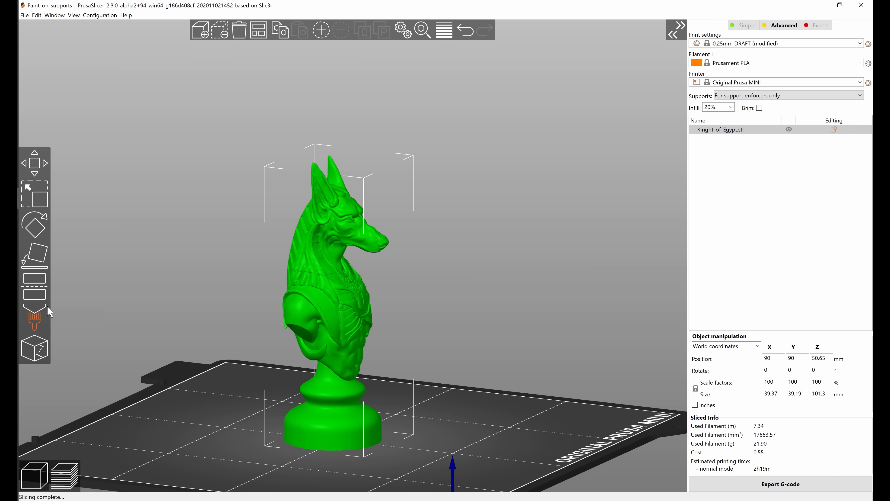
Toggle between the simplified and advanced settings modes, ending in advanced mode.
left_click(35, 316)
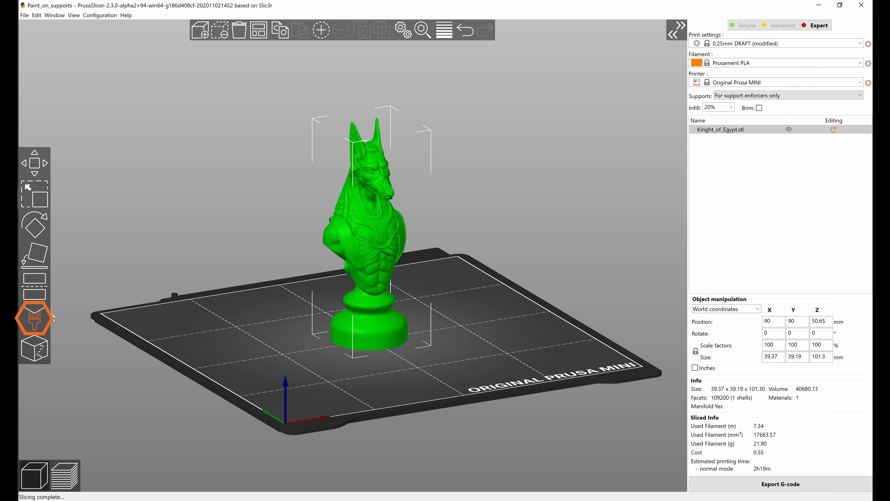
mouse_move(35, 318)
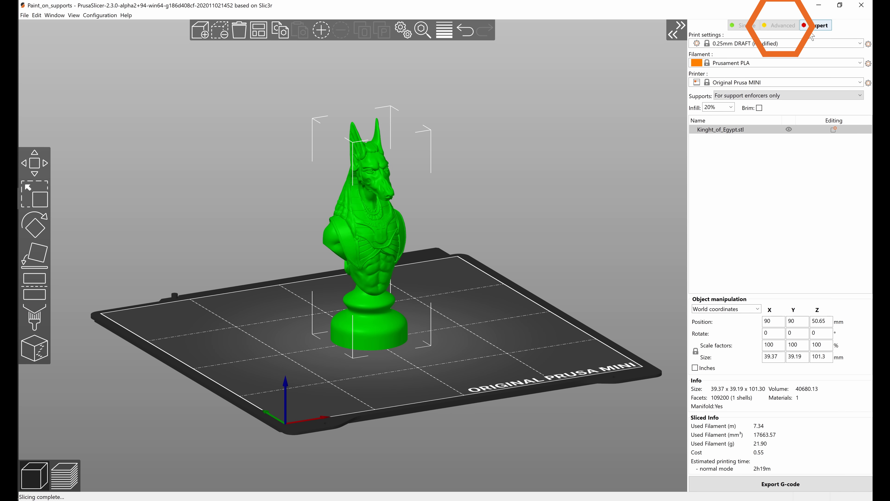
left_click(744, 25)
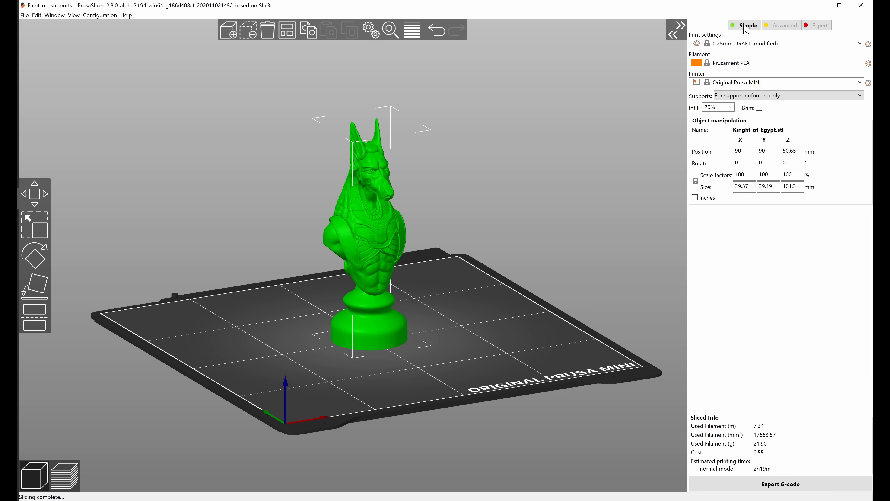
left_click(784, 25)
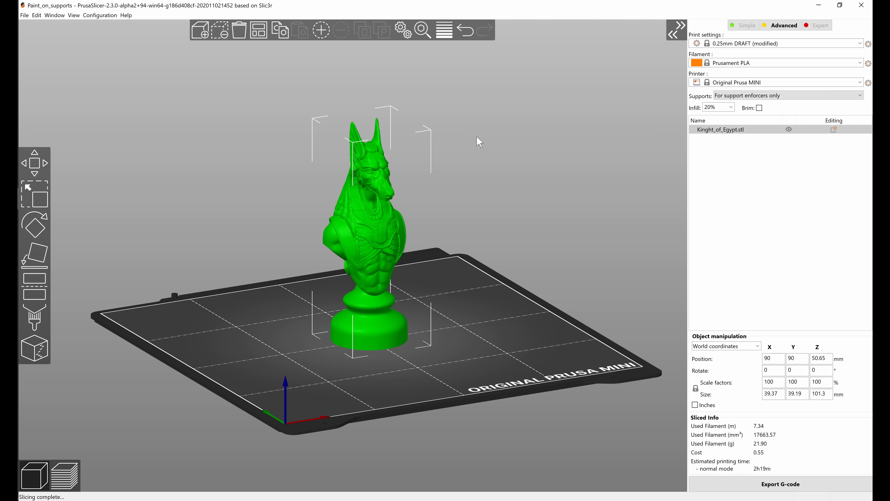
mouse_move(451, 223)
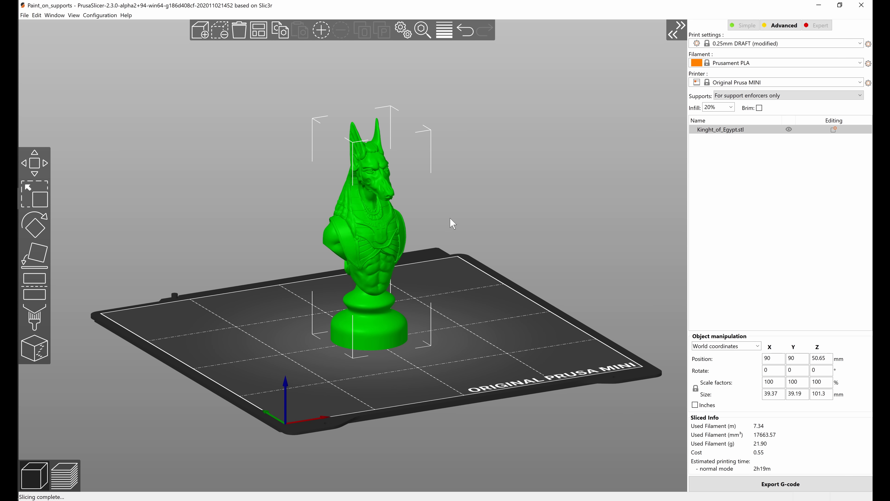
mouse_move(36, 316)
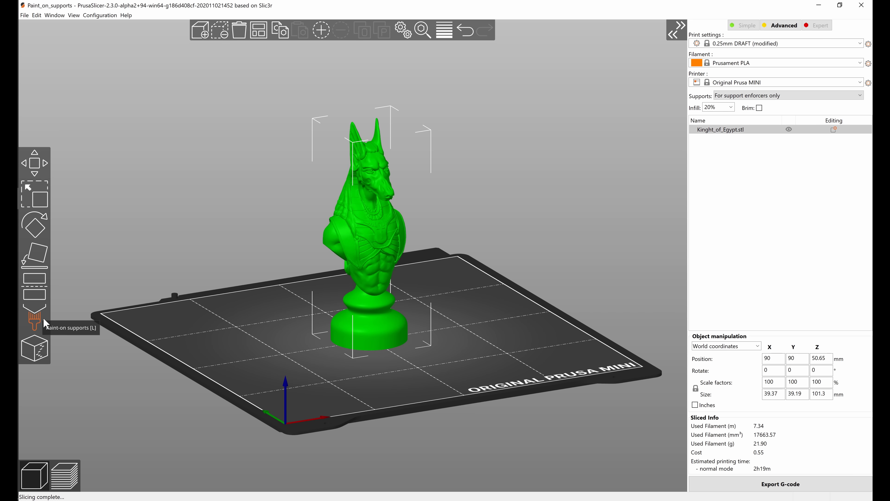
Activate Paint-on supports on the Anubis bust and set the brush size to 2.48.
left_click(35, 313)
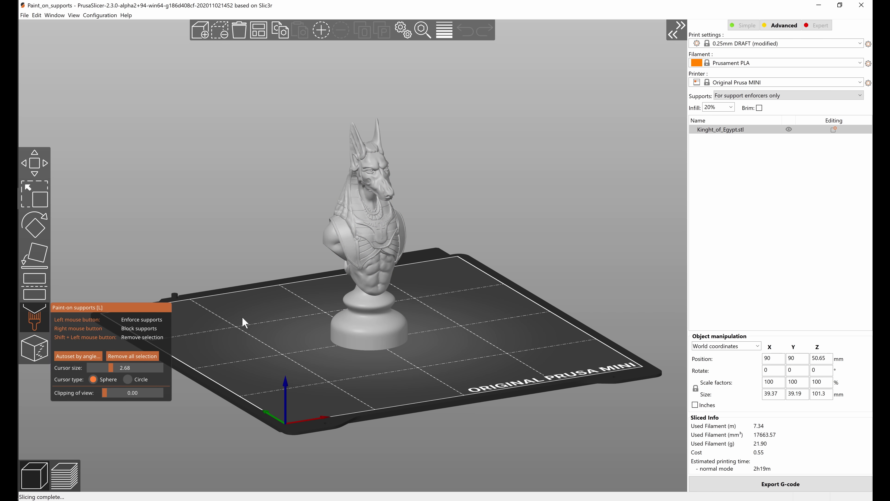
mouse_move(293, 356)
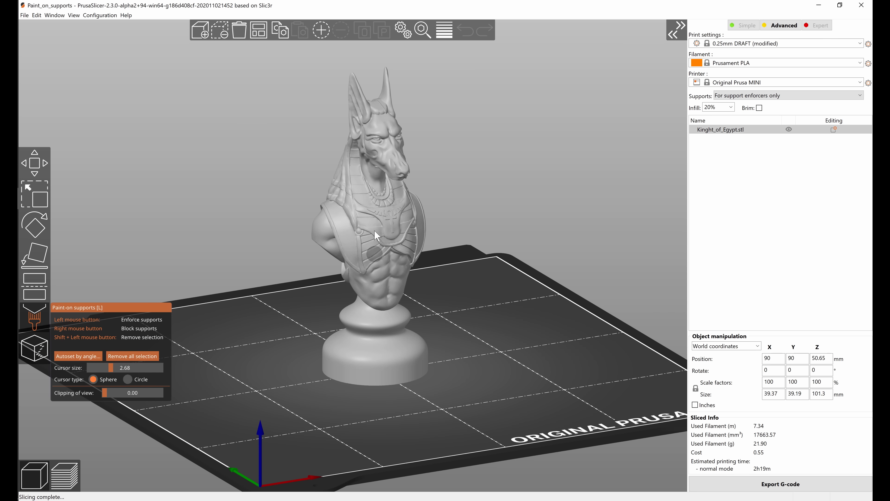
left_click(389, 232)
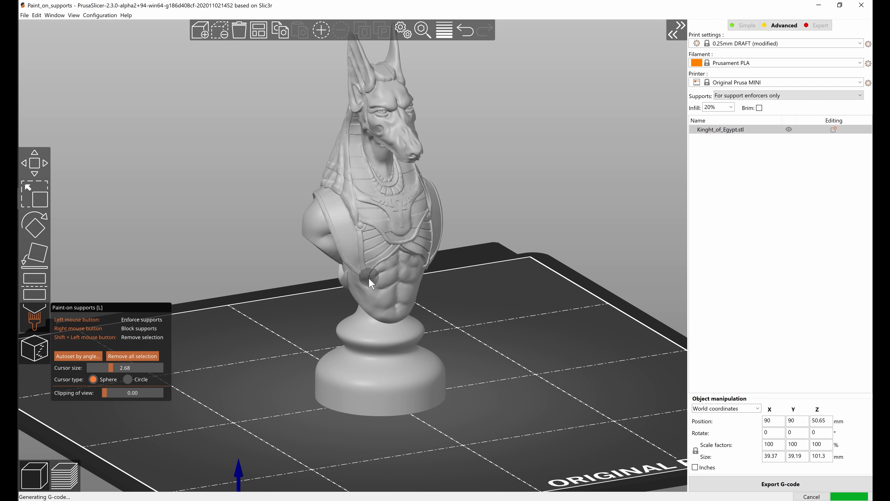
scroll("up", 3)
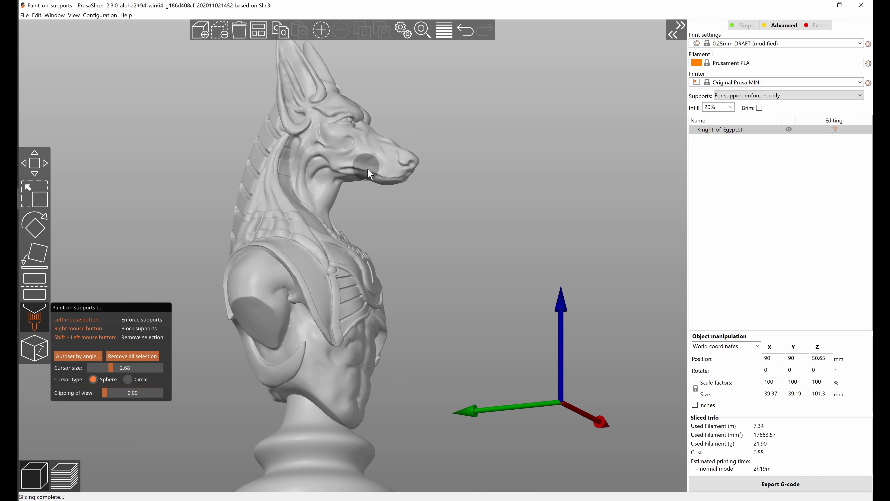
left_click(380, 175)
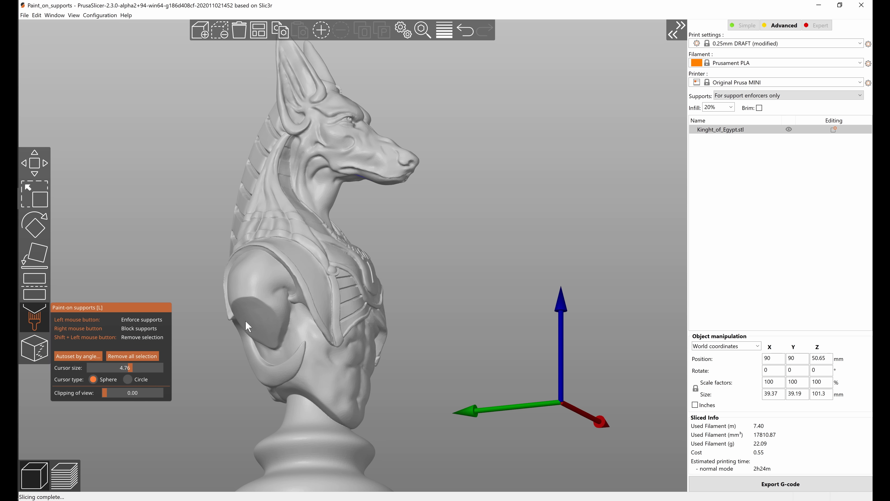
left_click(278, 301)
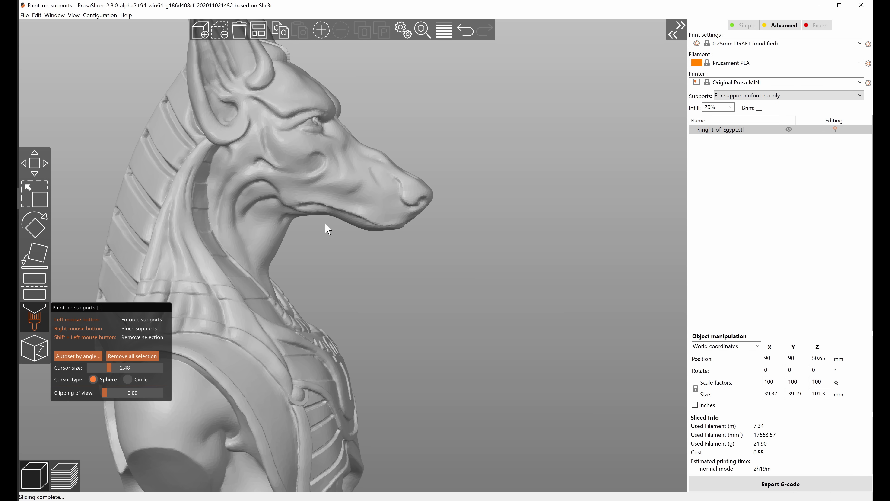
mouse_move(380, 225)
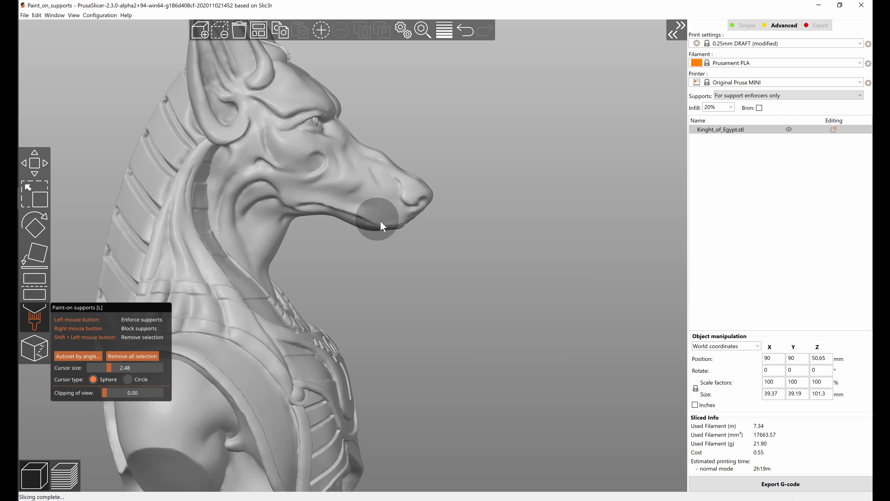
mouse_move(310, 219)
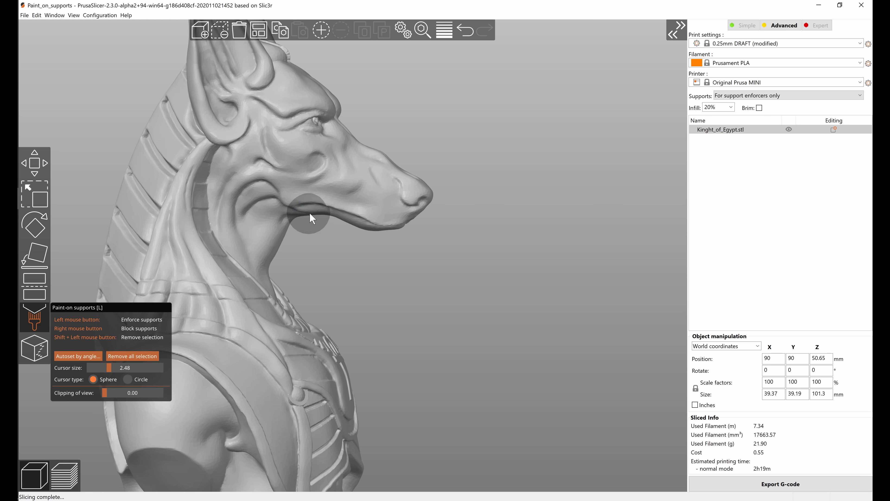
left_click_drag(311, 218, 358, 224)
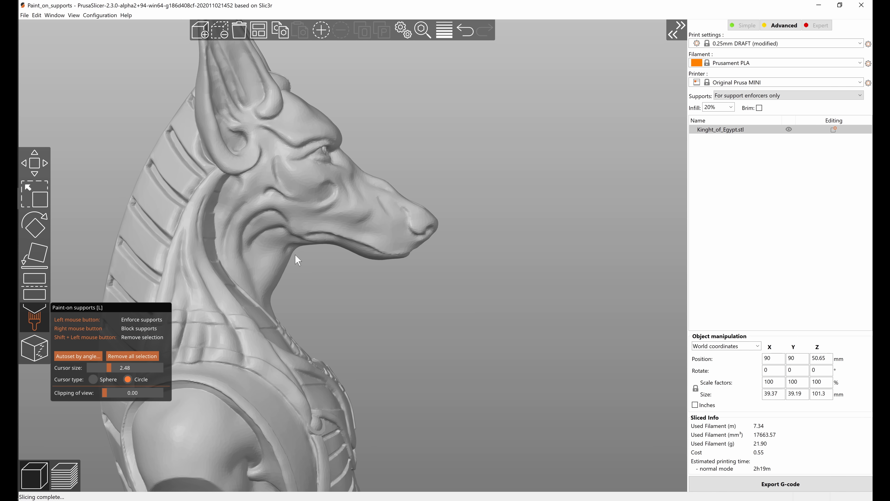
mouse_move(301, 265)
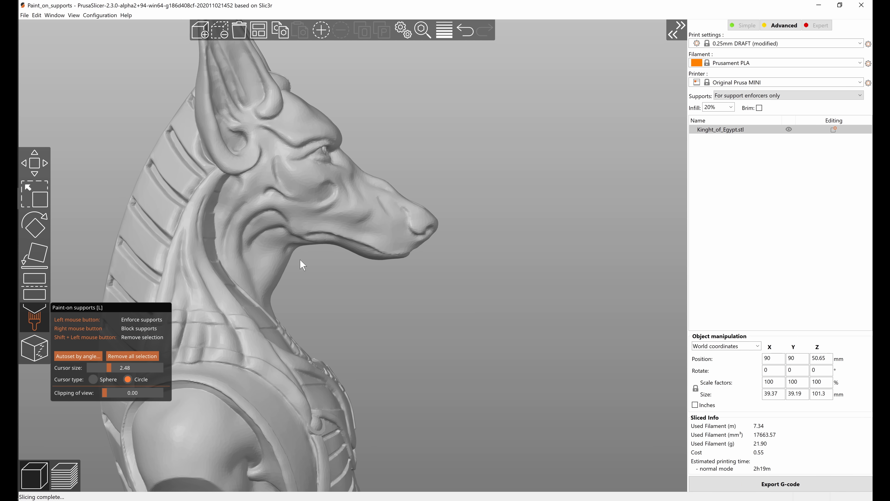
left_click_drag(301, 264, 341, 247)
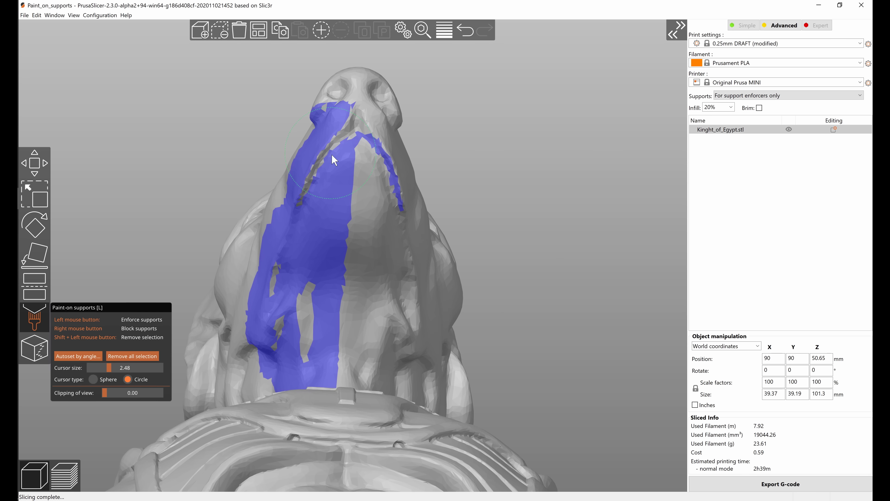
mouse_move(369, 364)
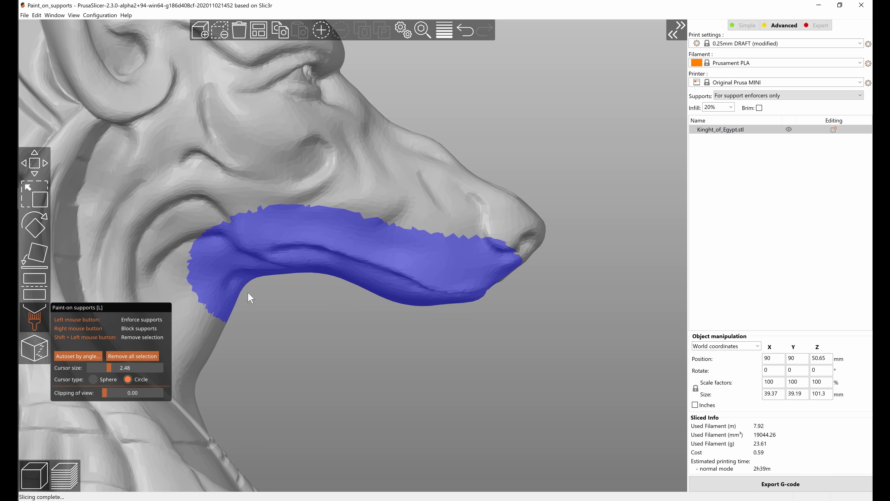
mouse_move(101, 379)
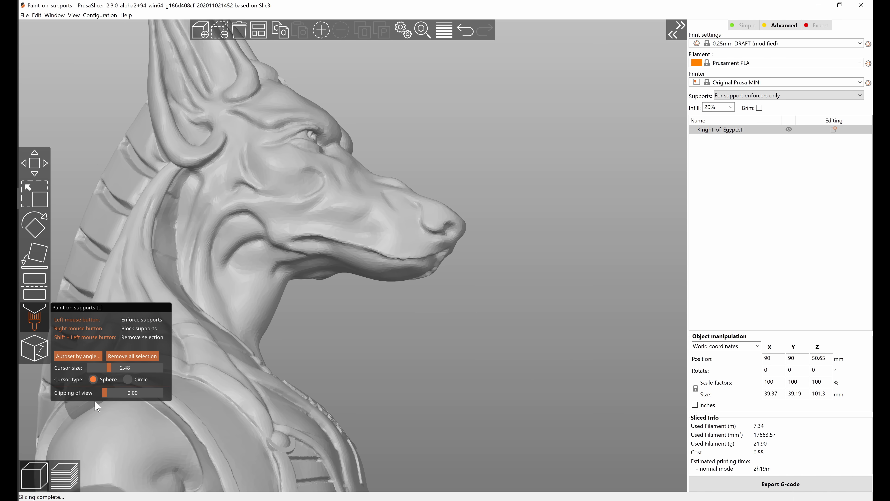
mouse_move(93, 404)
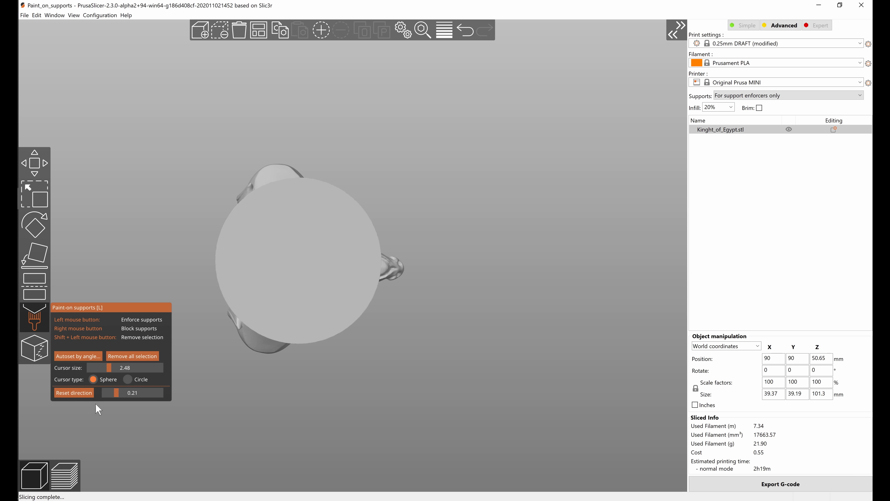
Reset the direction of the view clipping plane.
left_click(296, 267)
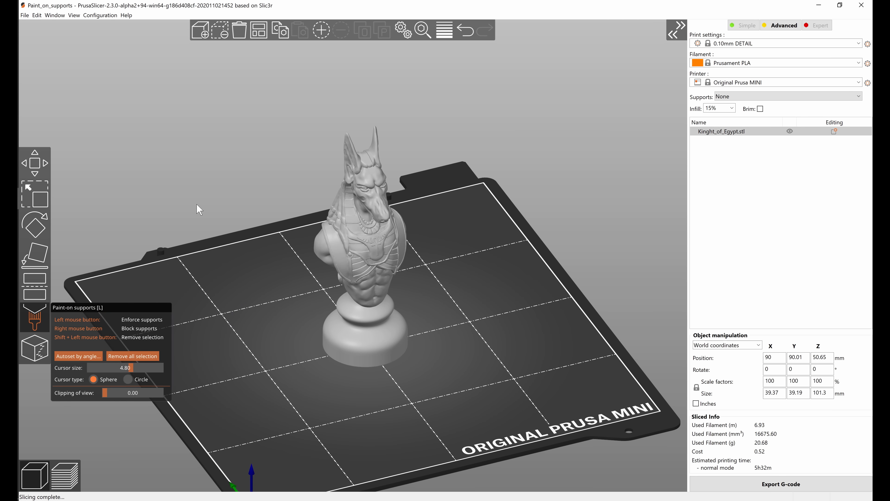
mouse_move(97, 364)
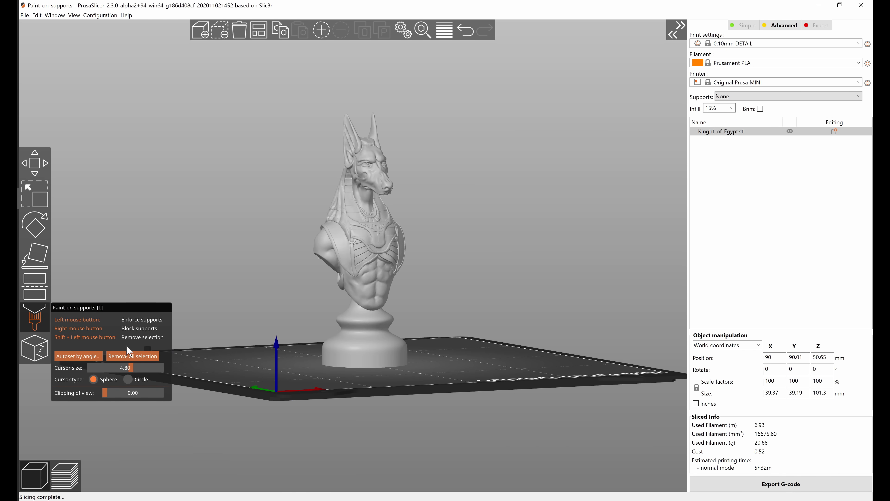
Preview Autoset by angle, sweeping the overhang threshold (9°, 71°, 42°, 15°) to settle near 24°.
left_click(78, 356)
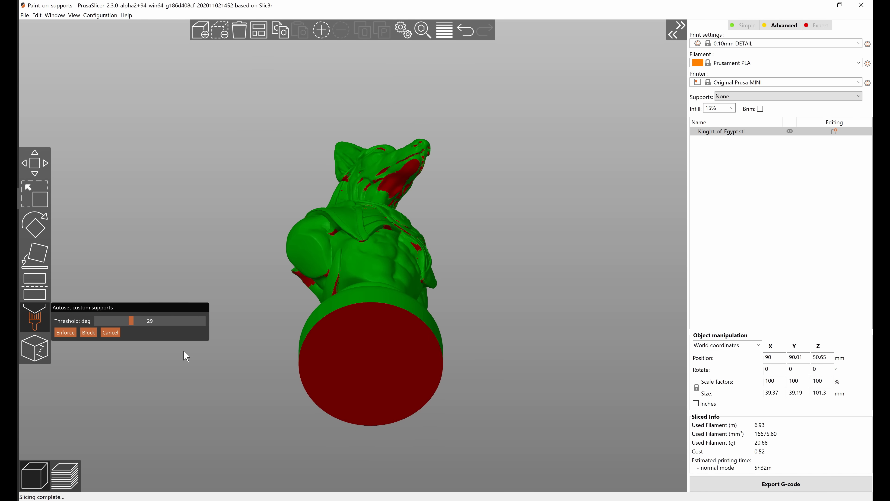
left_click_drag(130, 320, 150, 320)
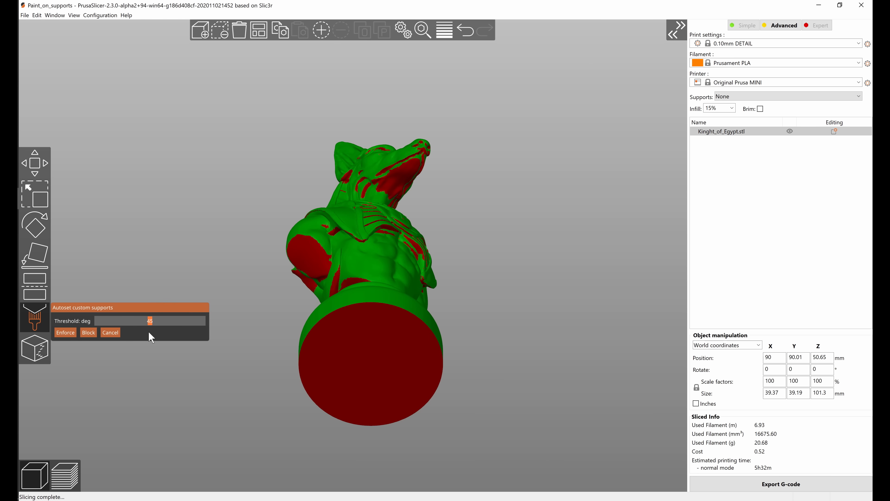
left_click_drag(149, 321, 101, 320)
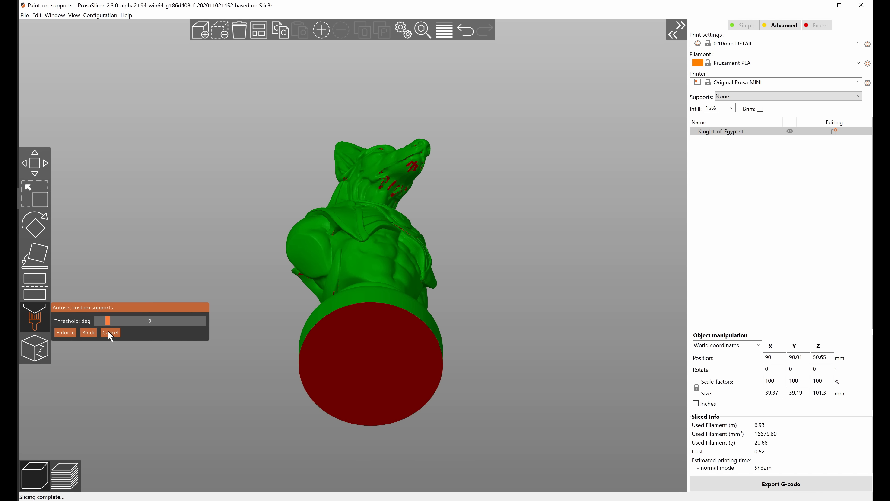
left_click_drag(103, 321, 180, 321)
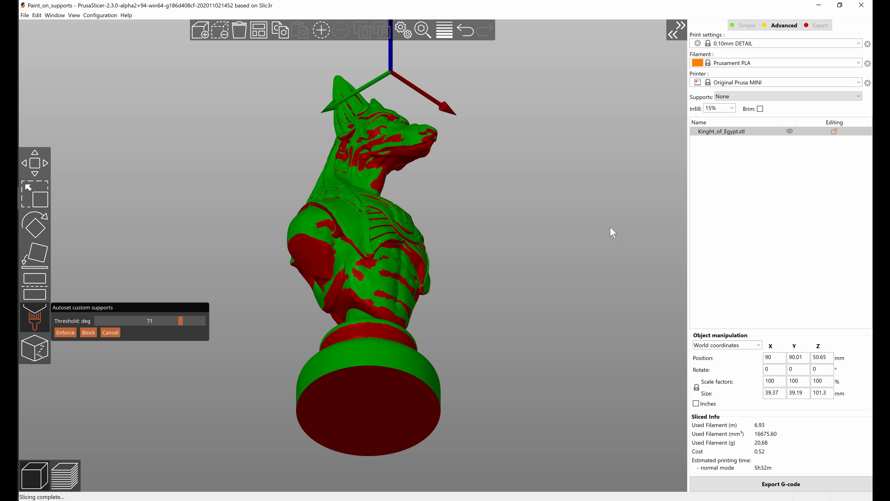
left_click_drag(180, 321, 149, 320)
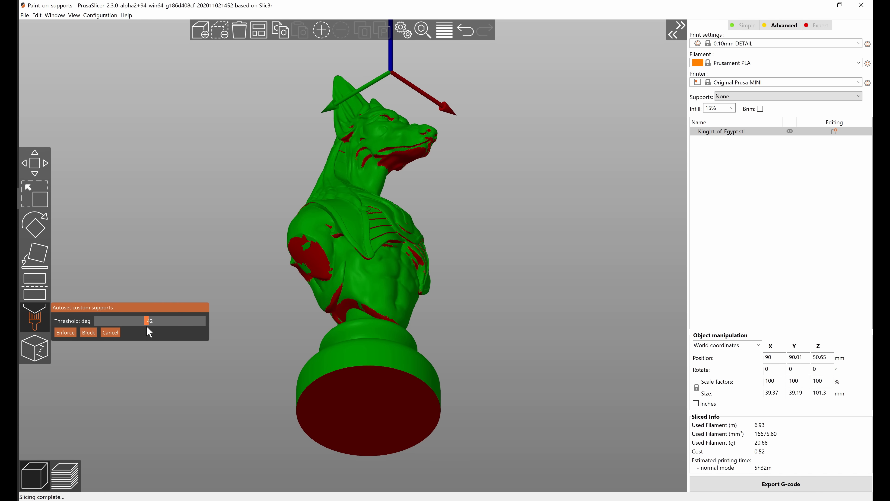
left_click_drag(149, 320, 113, 320)
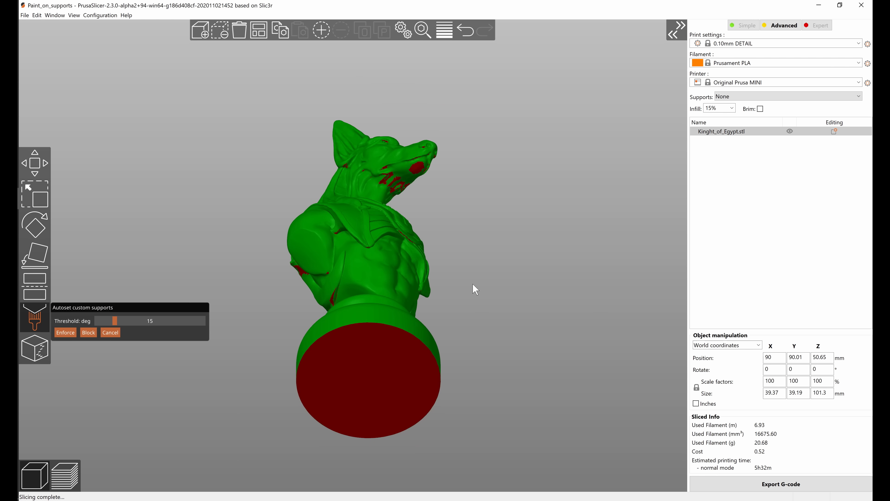
left_click_drag(114, 321, 119, 320)
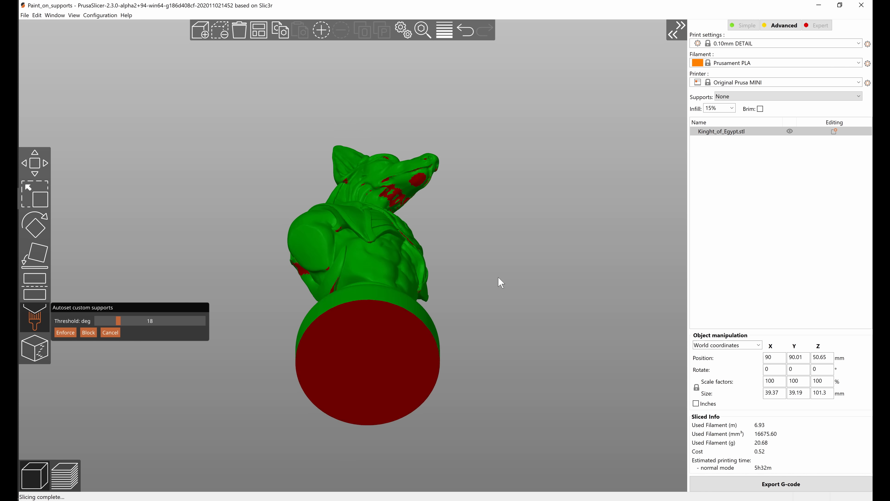
left_click_drag(119, 320, 127, 320)
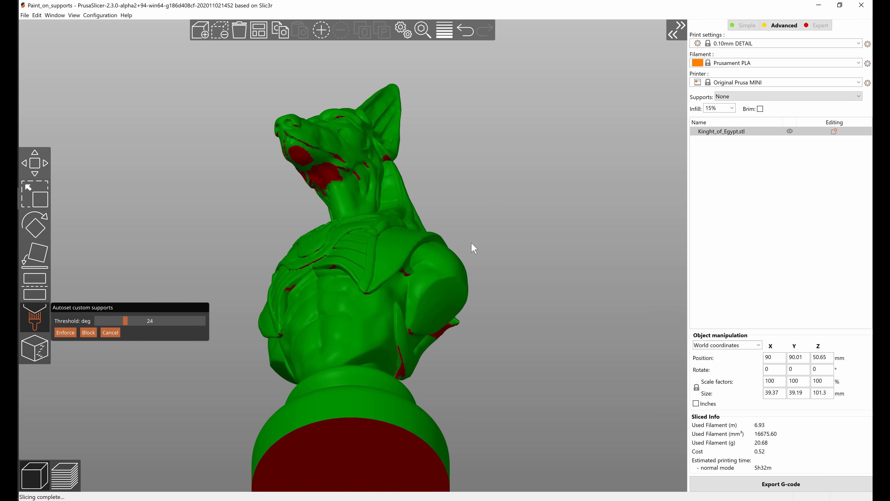
Inspect the flagged overhangs around the bust and muzzle, then cancel the automatic suggestion.
left_click_drag(474, 248, 276, 251)
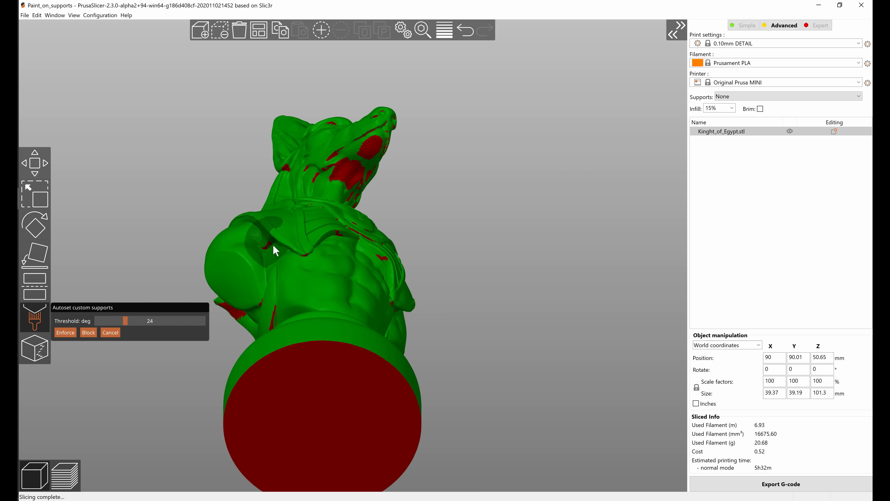
mouse_move(380, 243)
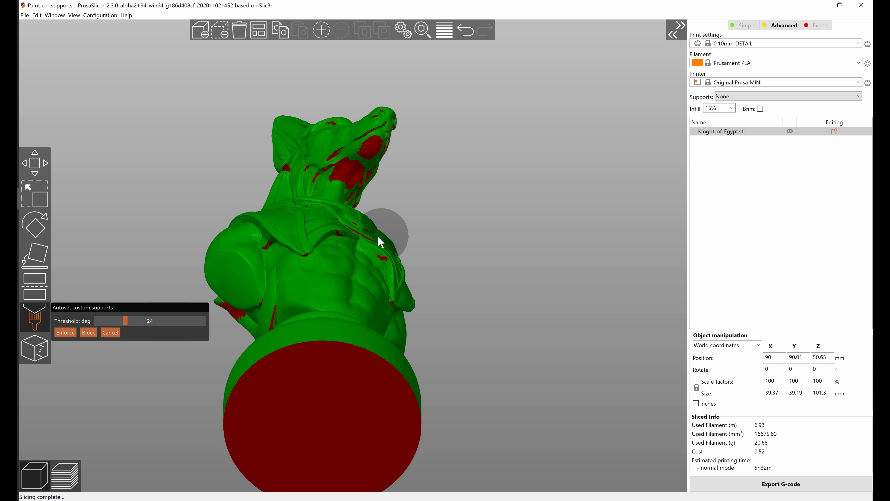
left_click_drag(380, 243, 410, 262)
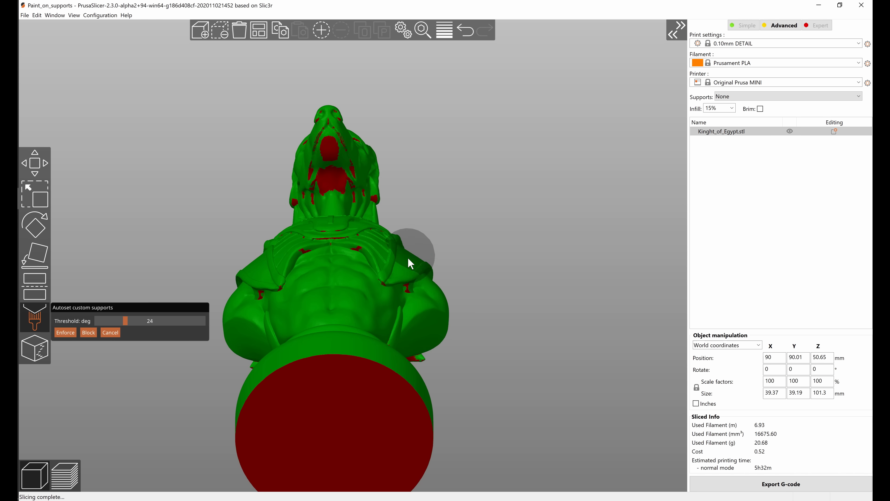
mouse_move(389, 260)
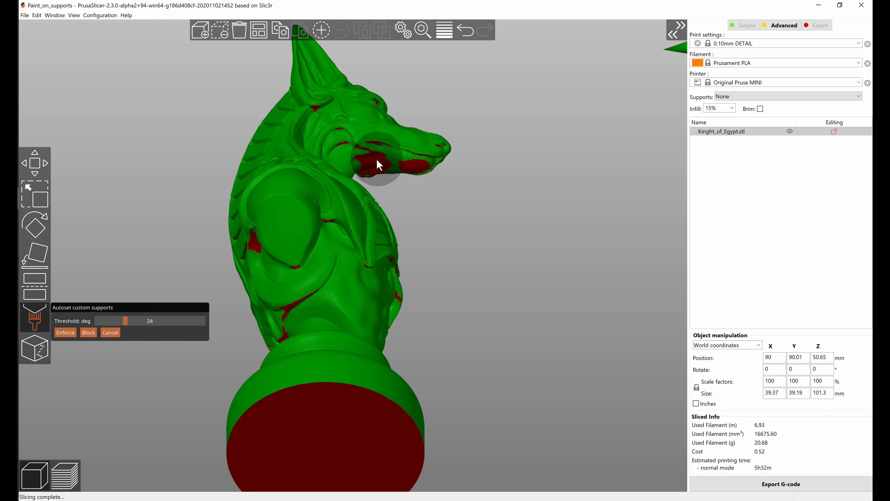
left_click_drag(379, 164, 497, 245)
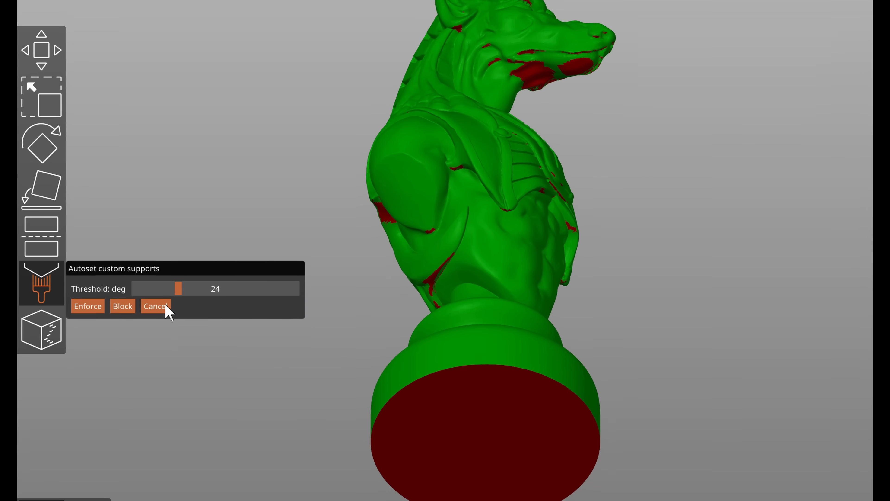
left_click(155, 306)
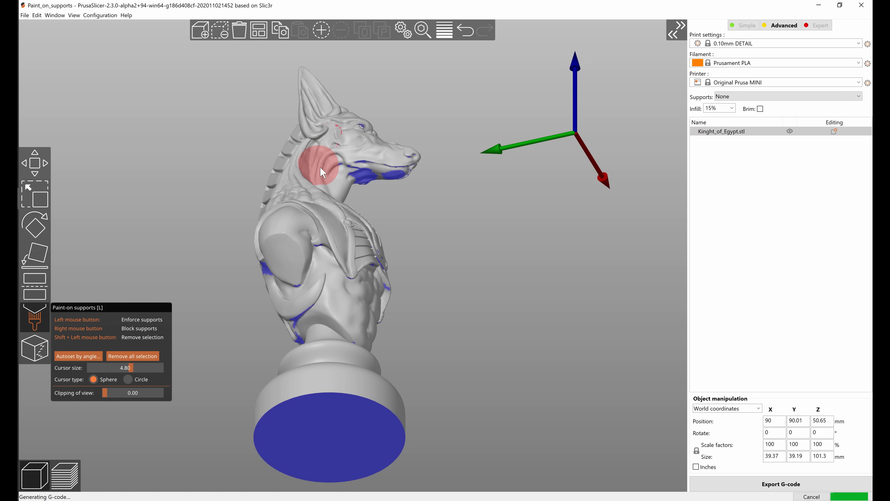
Inspect the chest from below and remove all painted support selection from the bust.
left_click(326, 273)
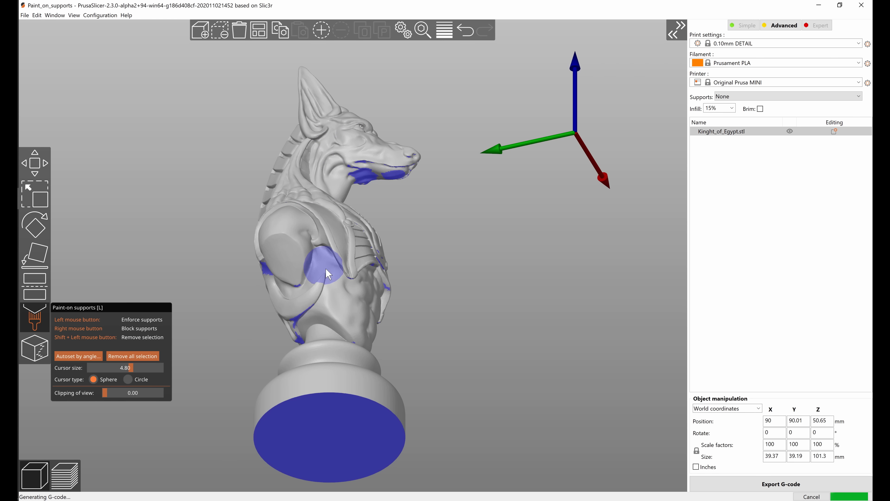
left_click_drag(327, 273, 364, 279)
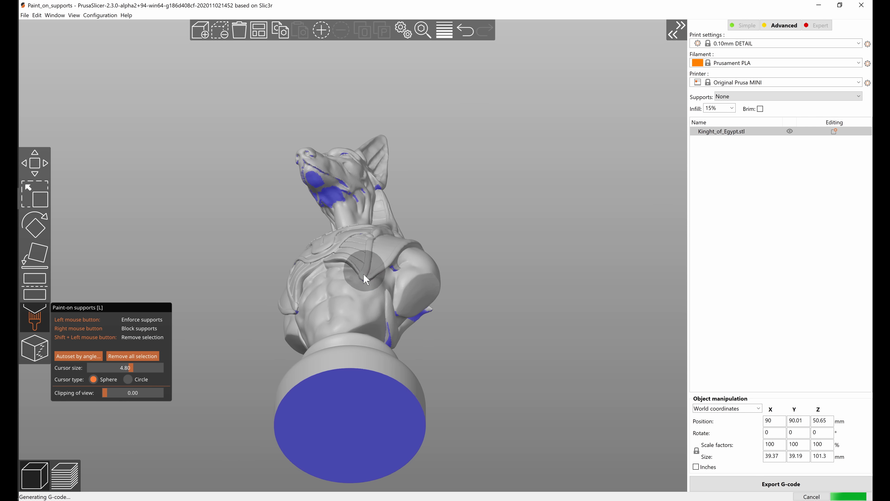
left_click(286, 330)
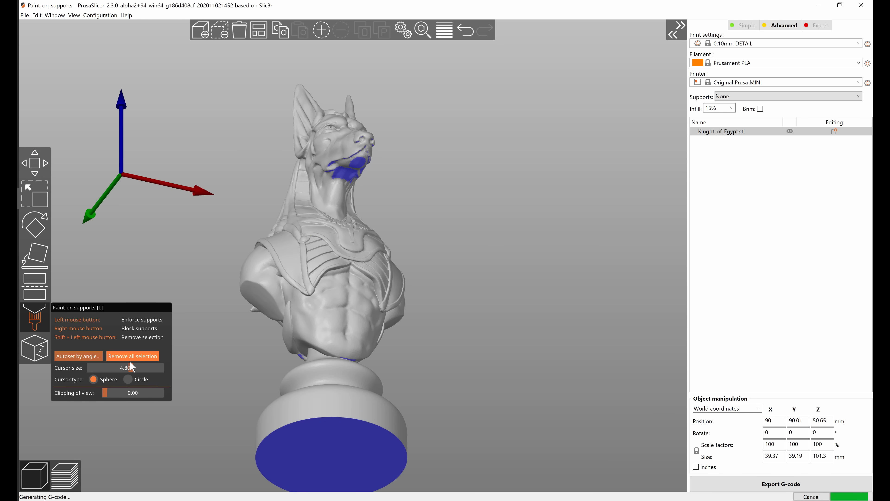
mouse_move(231, 322)
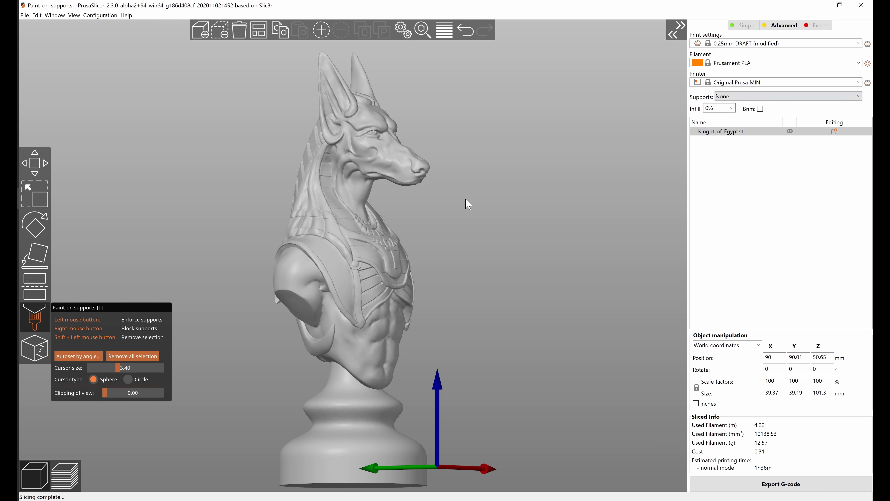
Paint an enforcer under the muzzle and set Supports to For support enforcers only.
left_click(375, 164)
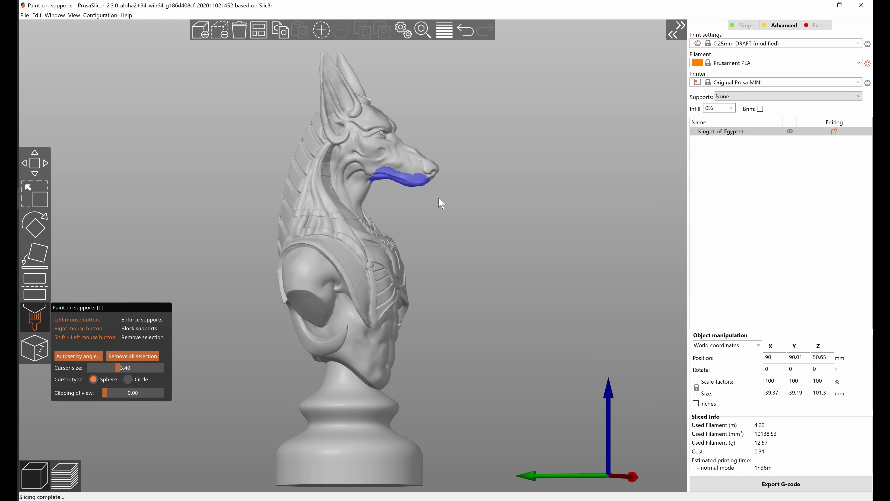
left_click(788, 96)
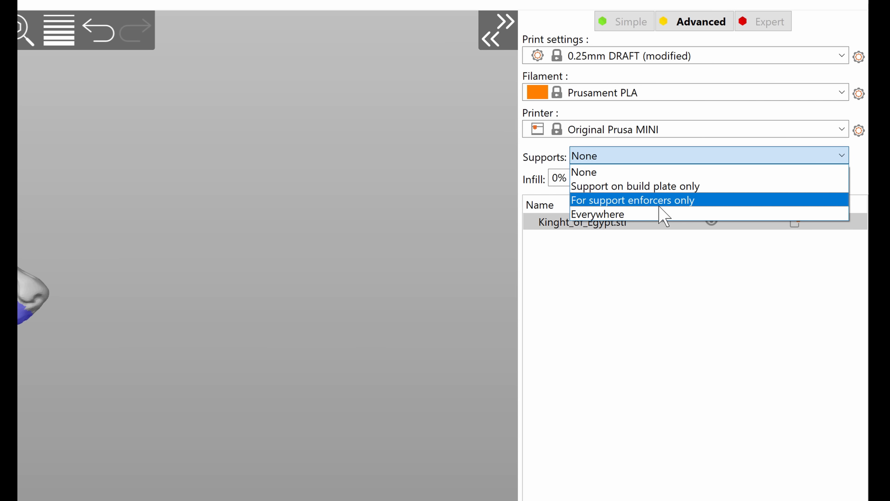
left_click(632, 200)
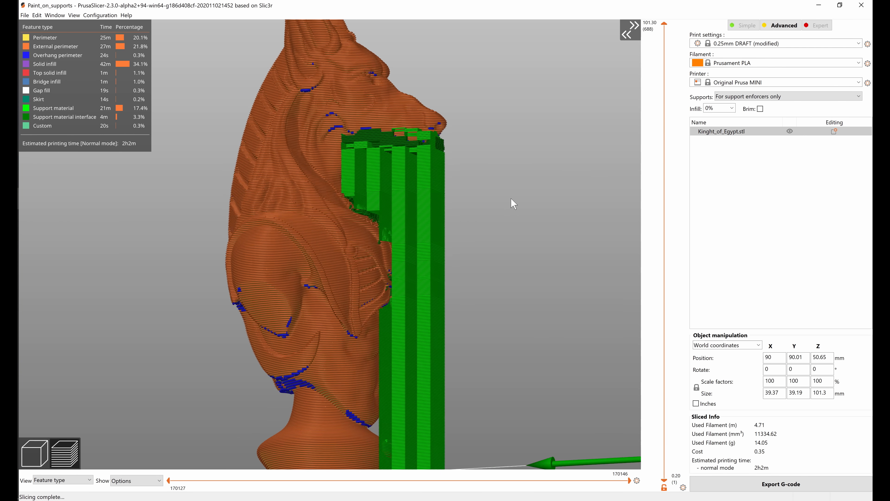
left_click(35, 316)
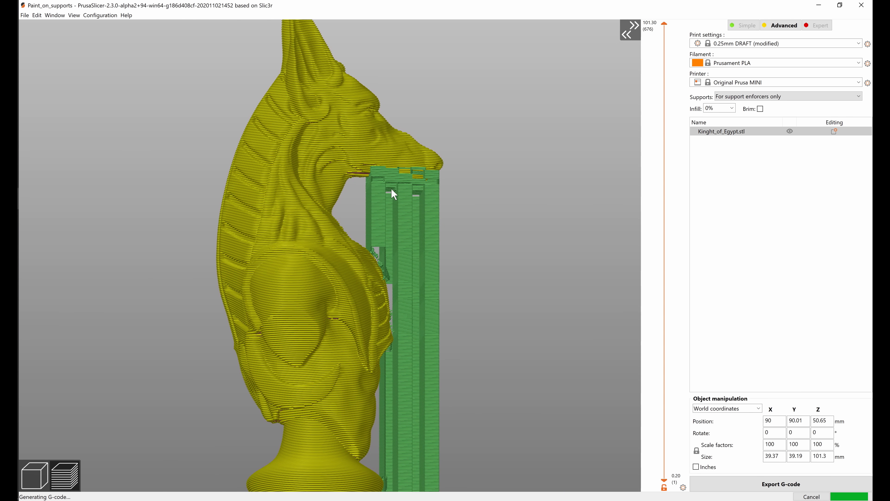
left_click(33, 316)
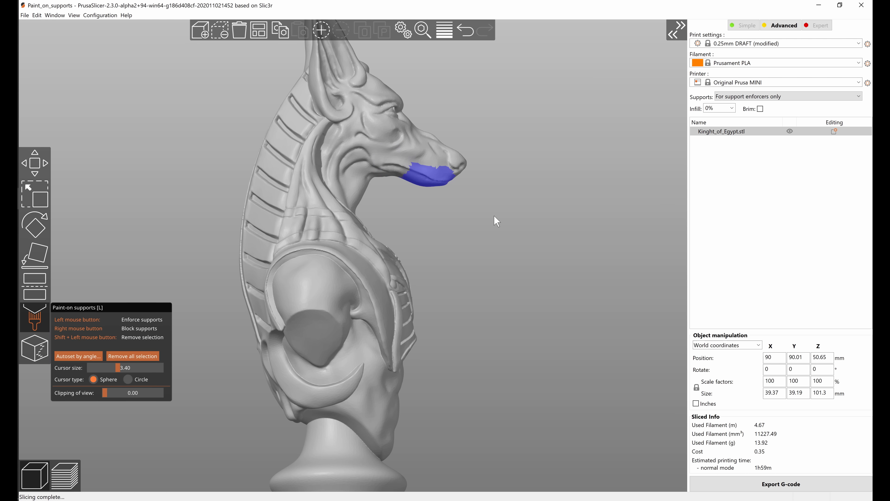
left_click(64, 474)
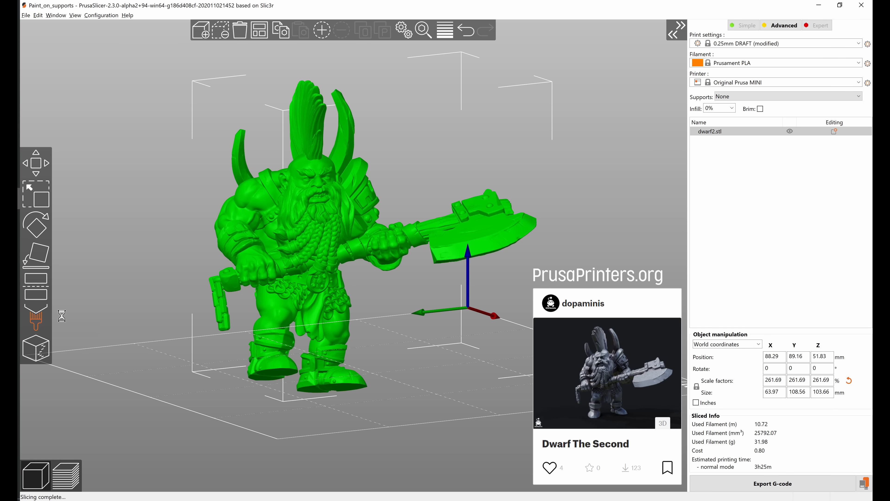
Set the dwarf's supports to Everywhere and view the sliced layers with supports.
left_click(35, 317)
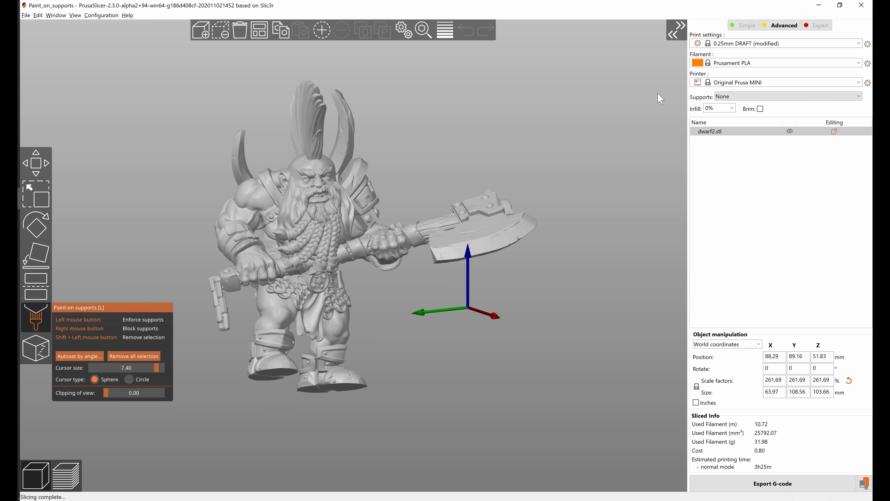
left_click(786, 96)
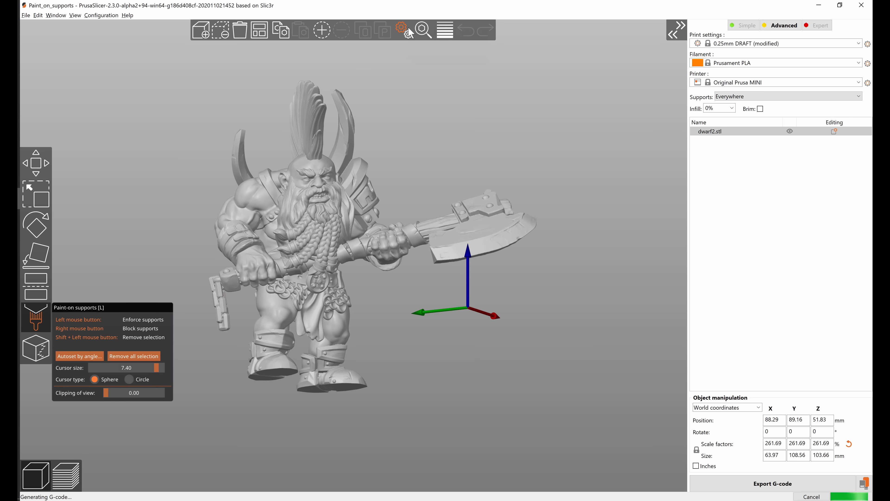
left_click(402, 30)
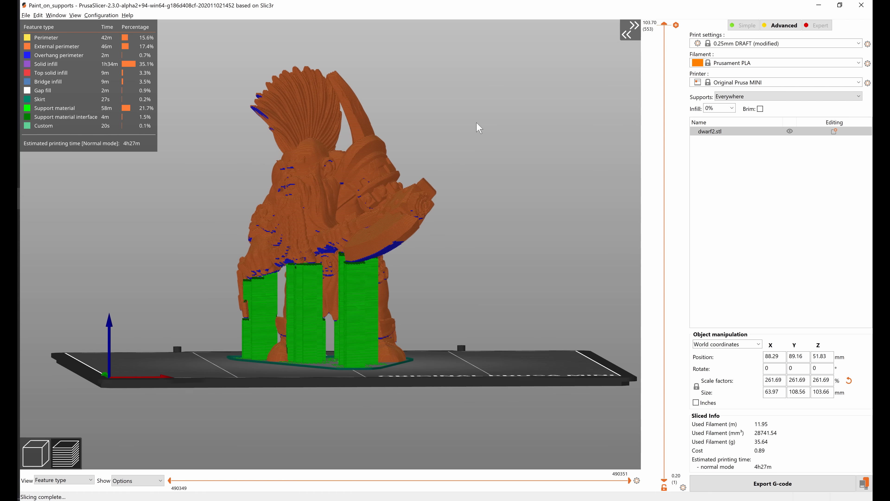
left_click_drag(477, 128, 406, 125)
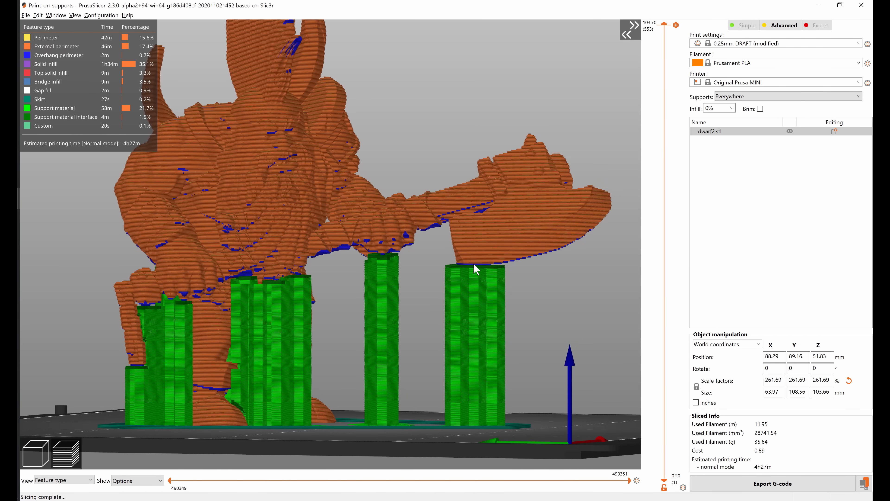
left_click_drag(476, 268, 413, 291)
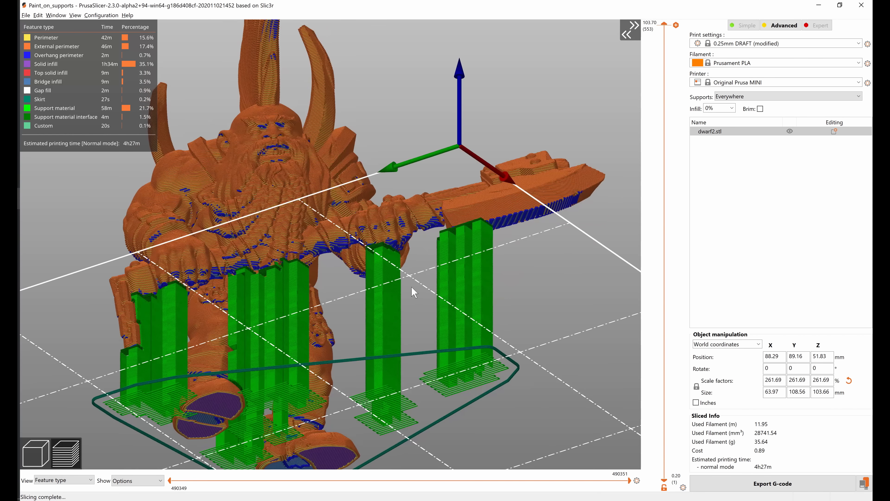
left_click(36, 317)
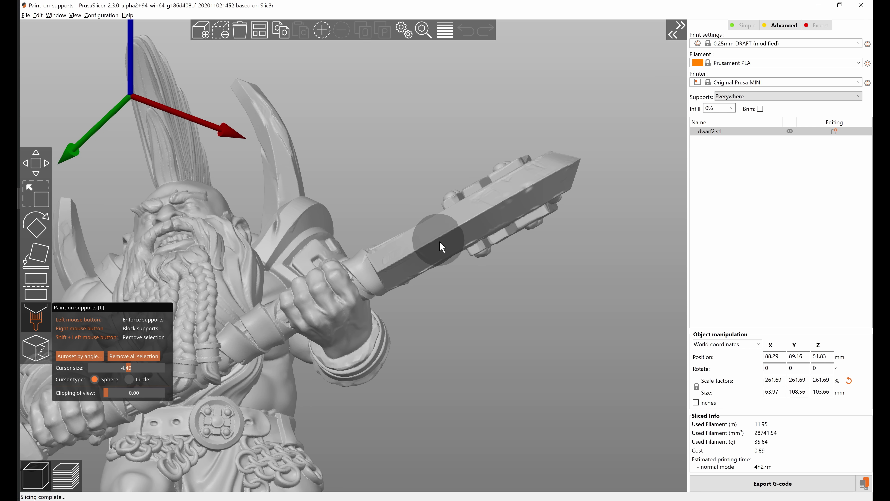
left_click_drag(443, 248, 485, 224)
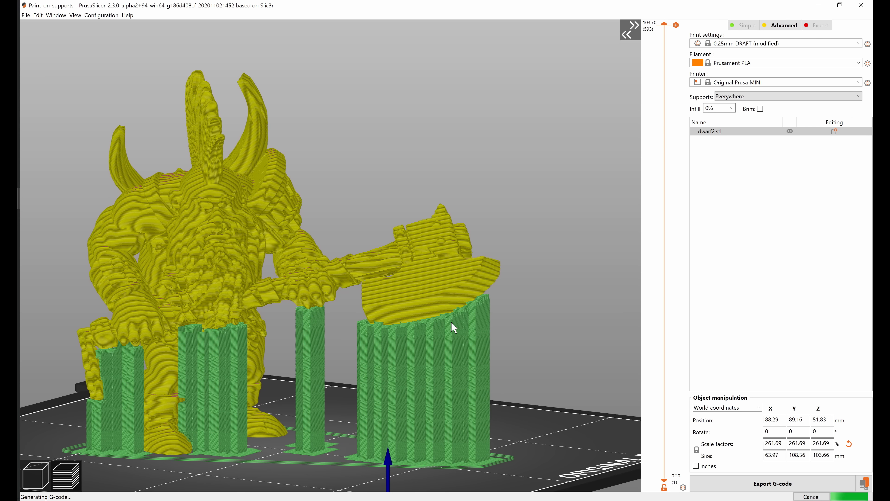
mouse_move(318, 324)
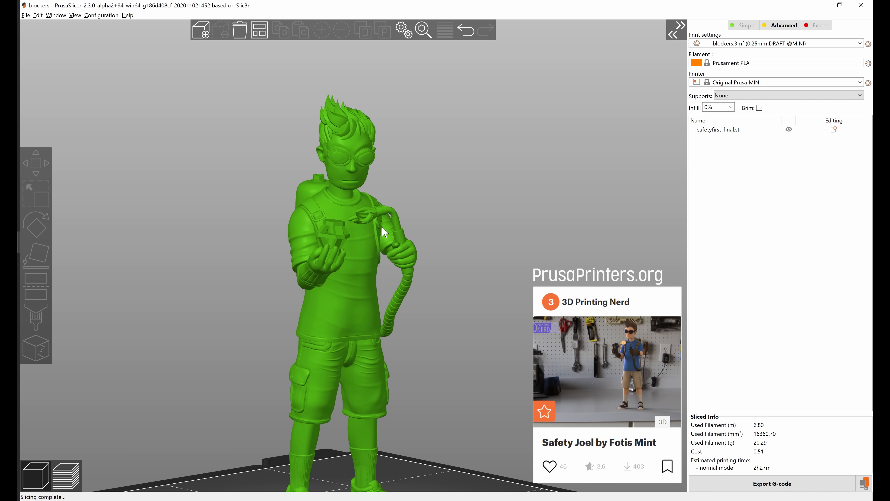
Set Supports to Everywhere on the figure with a 55° overhang threshold.
left_click(788, 96)
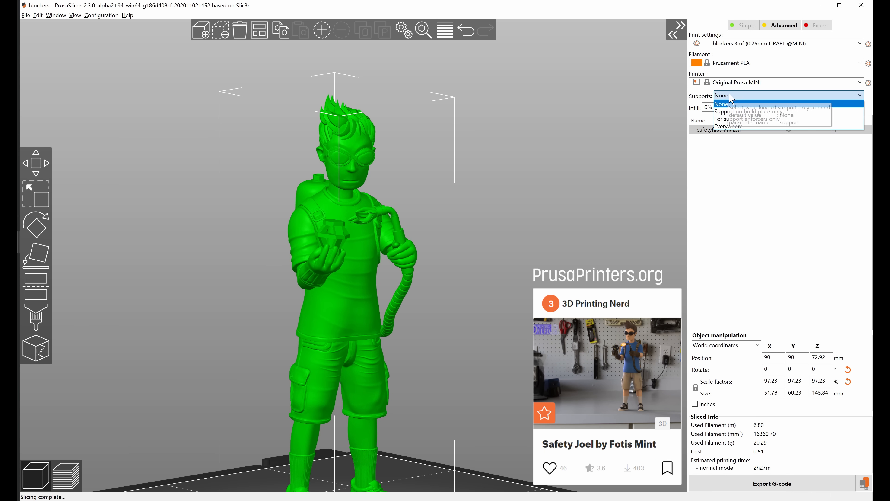
left_click(733, 126)
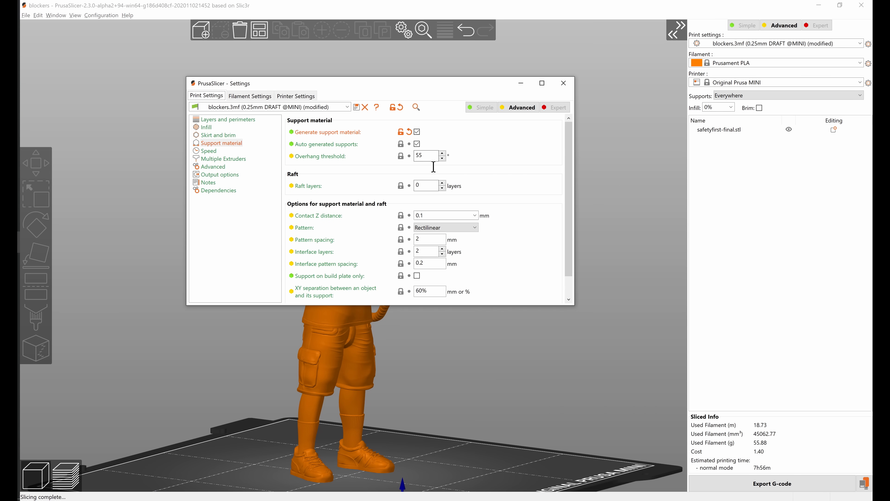
left_click(425, 156)
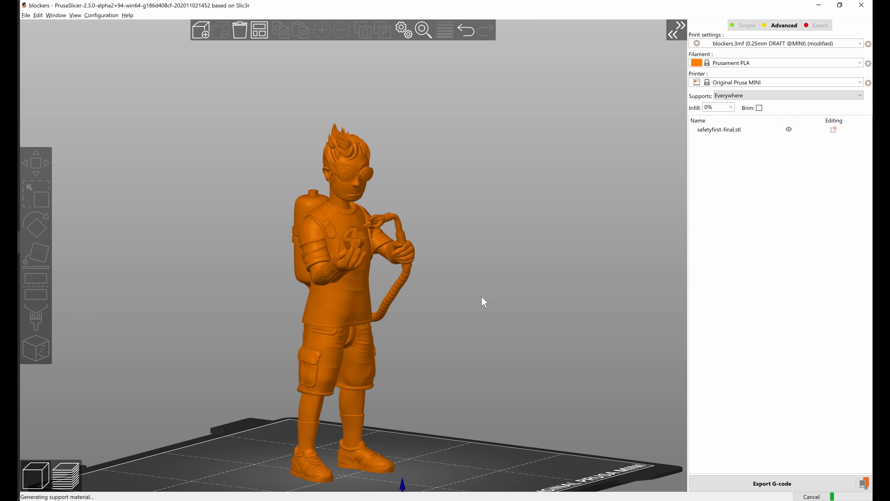
mouse_move(460, 257)
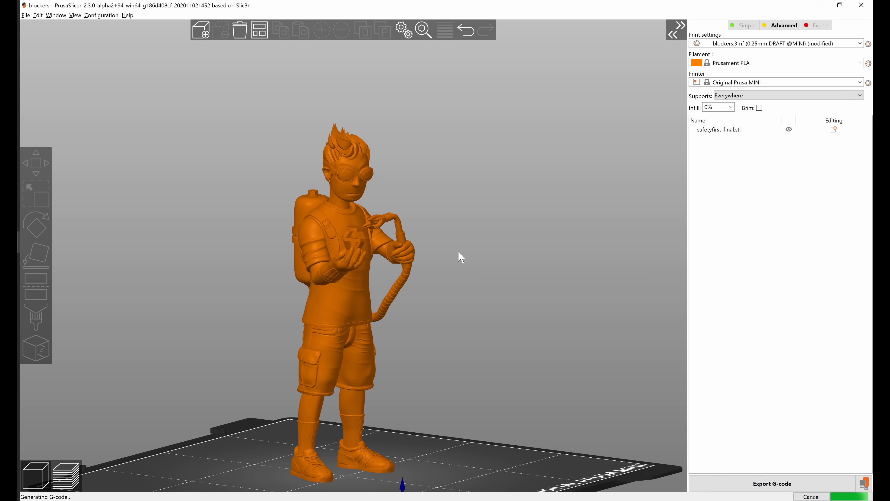
mouse_move(505, 283)
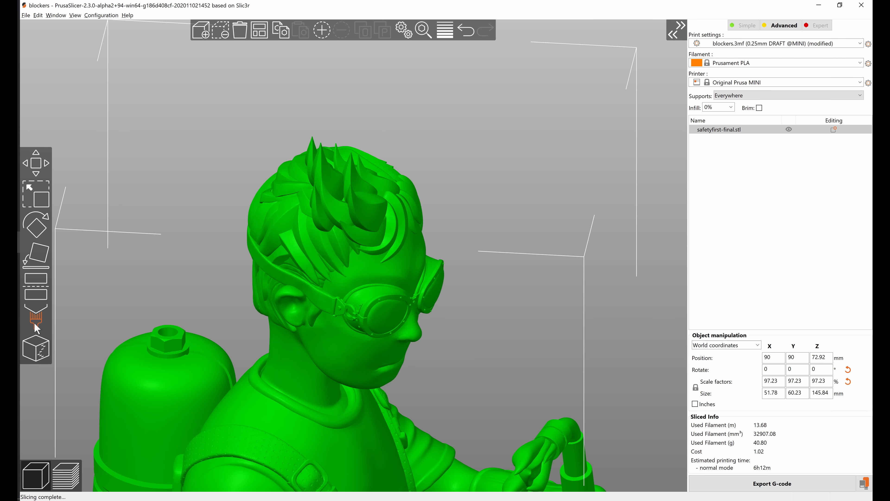
Paint a support blocker over Safety Joel's hair and slice to view the result.
left_click(36, 317)
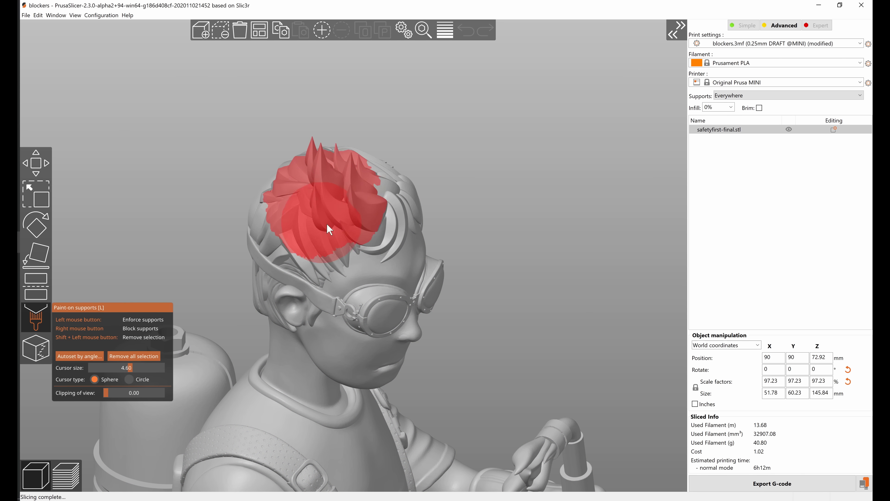
left_click_drag(329, 228, 323, 180)
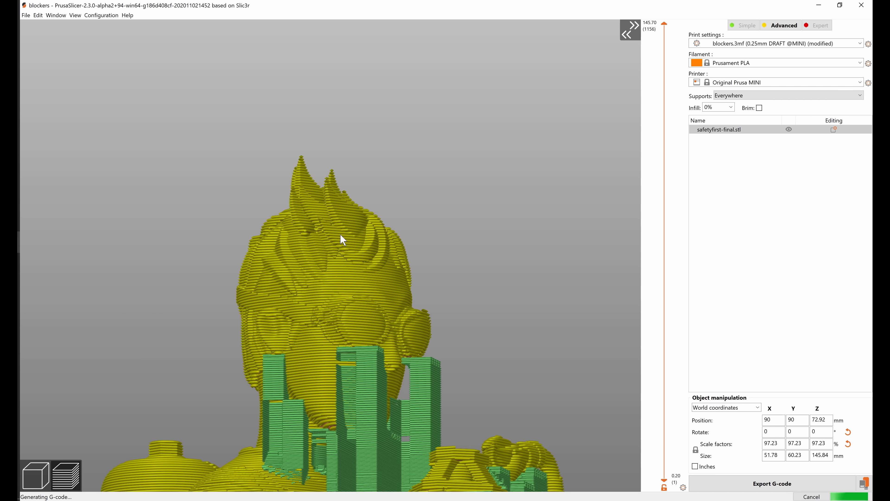
mouse_move(351, 250)
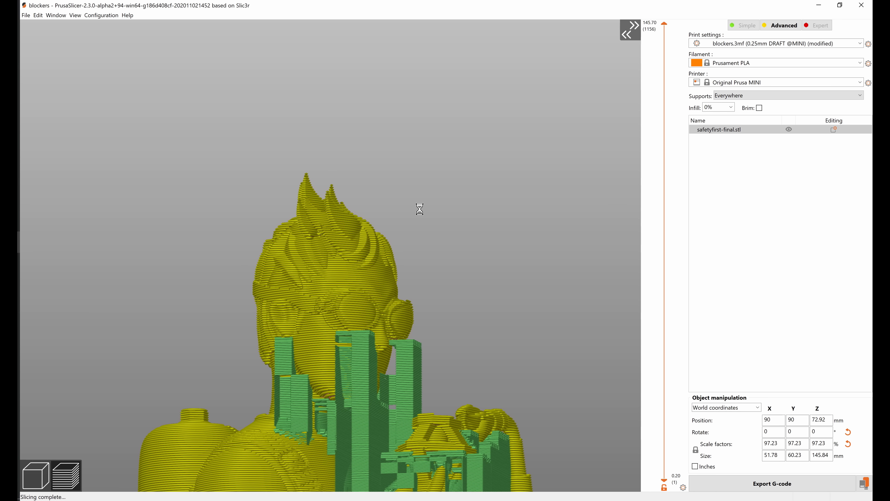
left_click(66, 474)
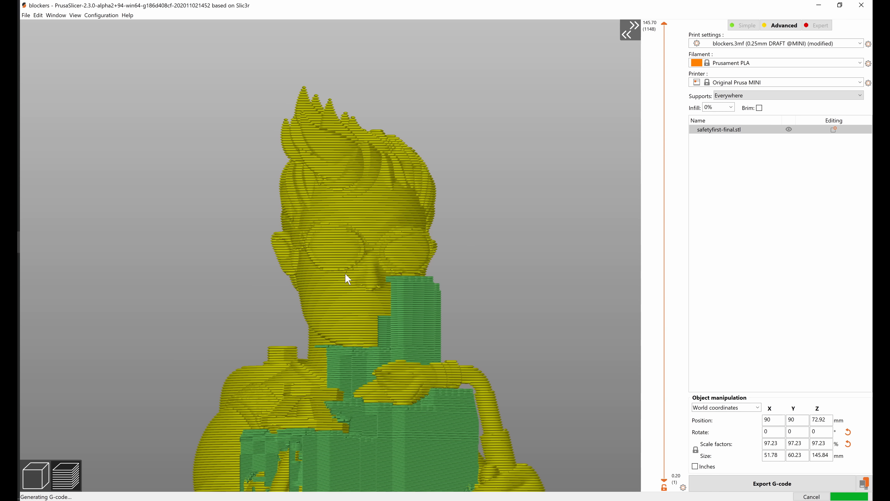
mouse_move(333, 294)
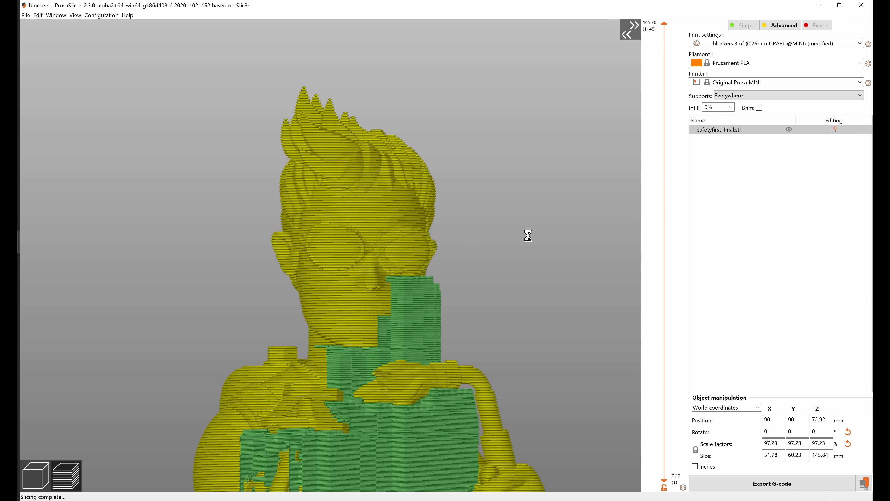
Alternate between the sliced preview and the Paint-on supports view to review the blockers.
left_click(66, 447)
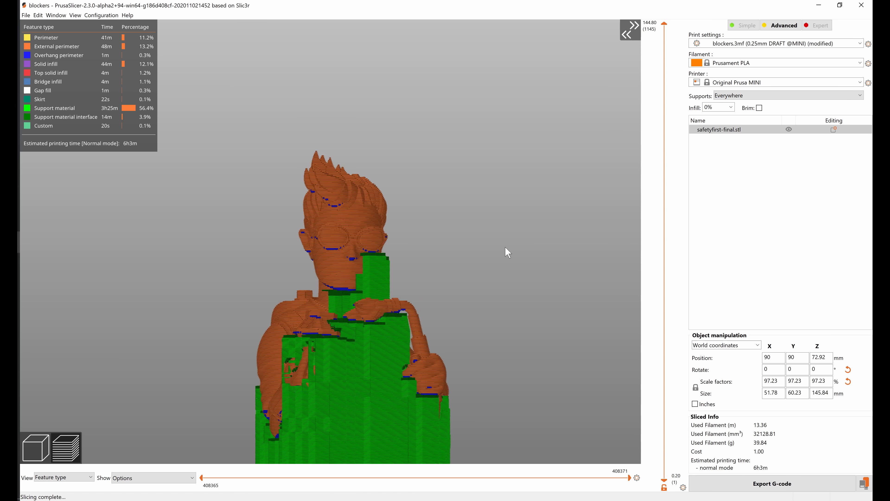
left_click(35, 317)
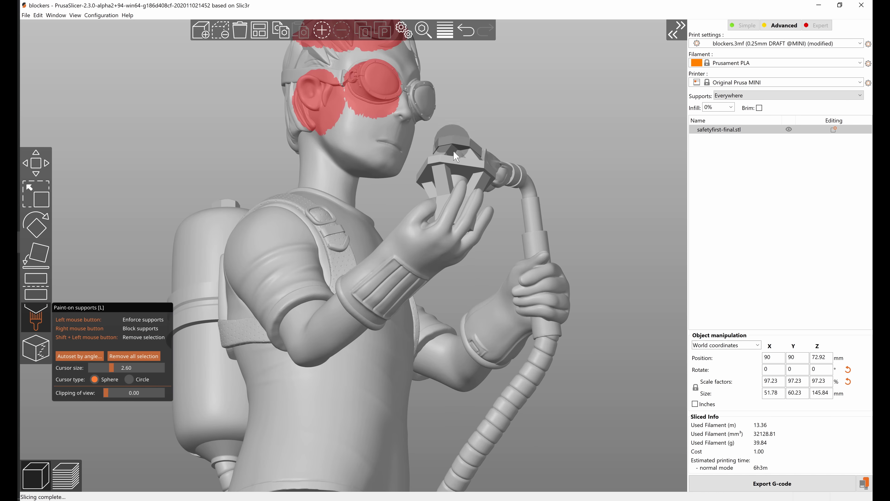
left_click(63, 474)
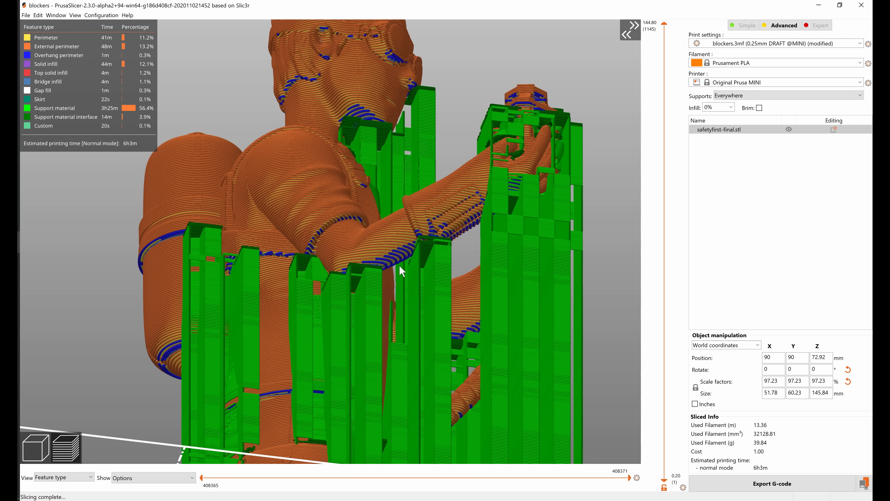
left_click(35, 317)
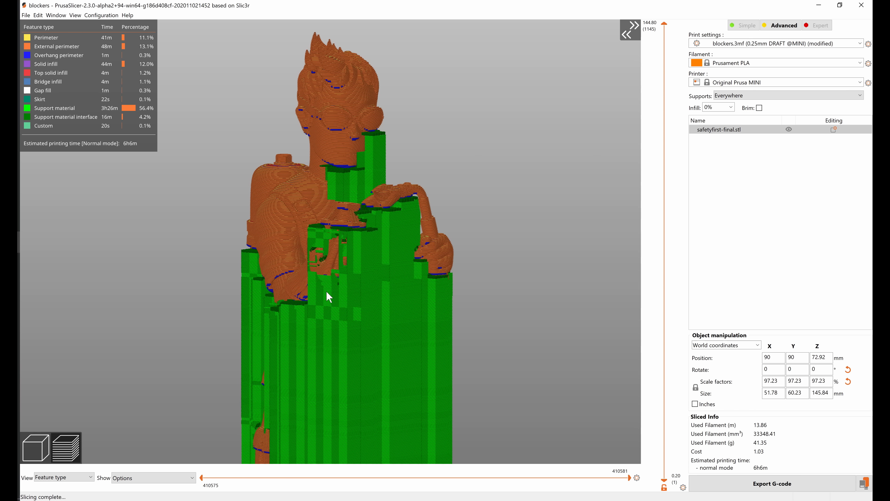
mouse_move(388, 207)
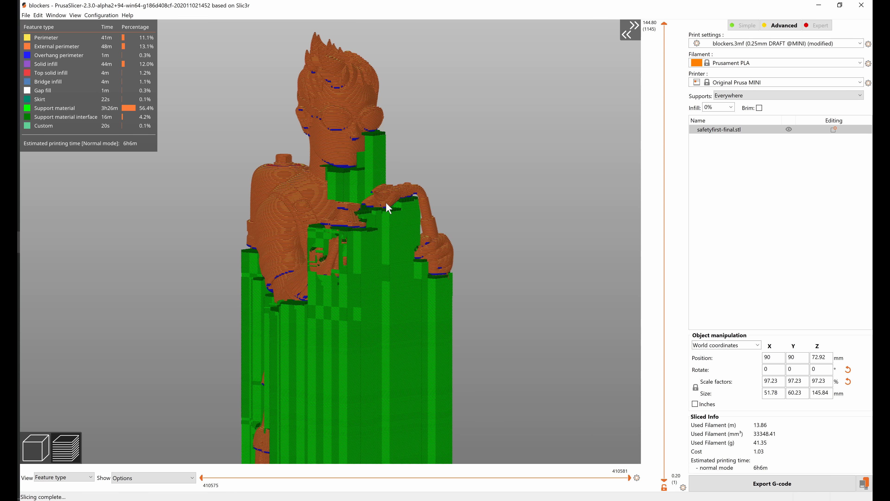
mouse_move(288, 250)
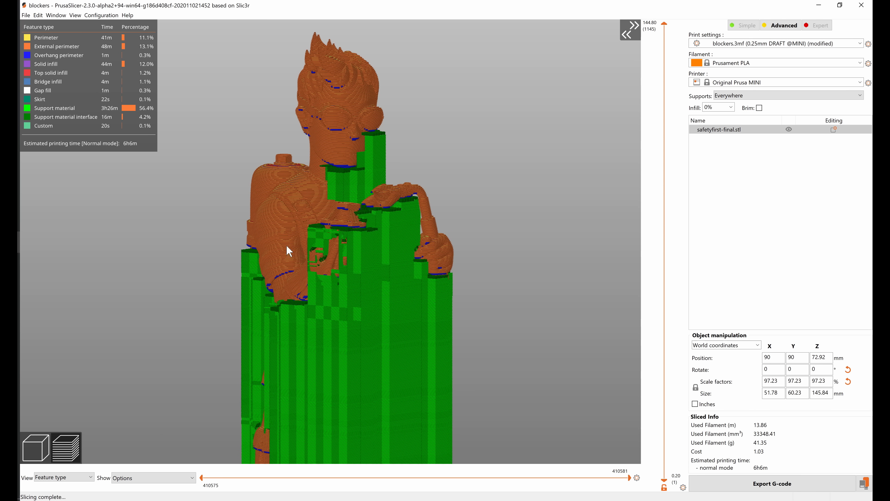
left_click(35, 316)
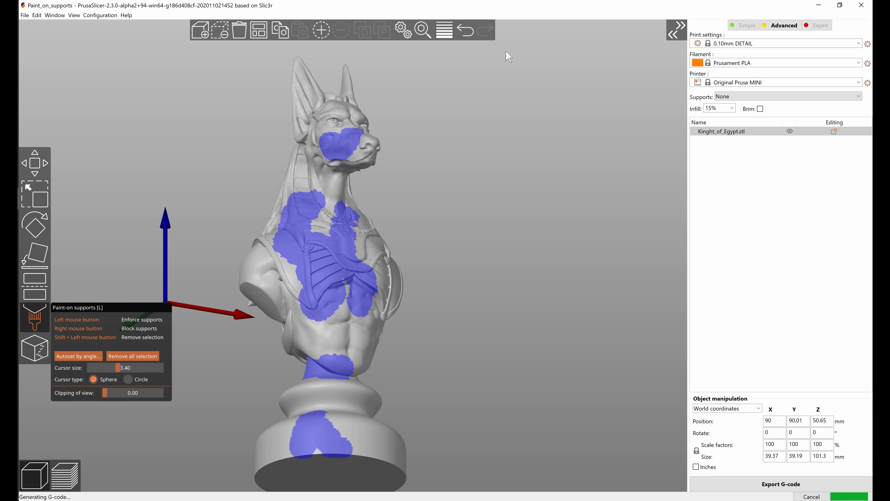
Roll back the painting actions via Undo History and reopen Paint-on supports on the bust.
left_click(465, 30)
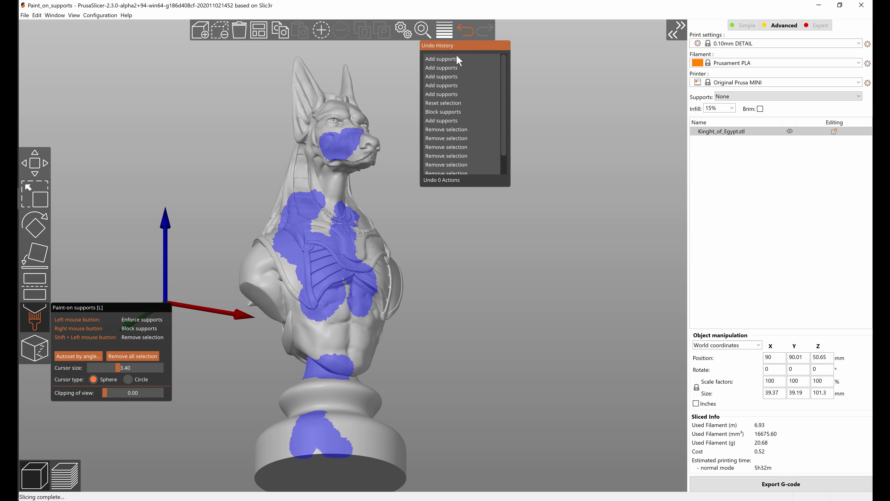
mouse_move(405, 194)
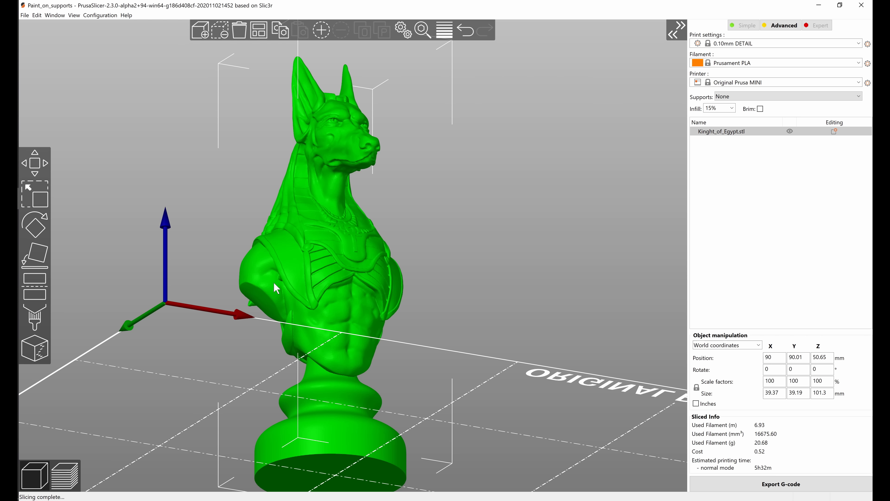
left_click(464, 30)
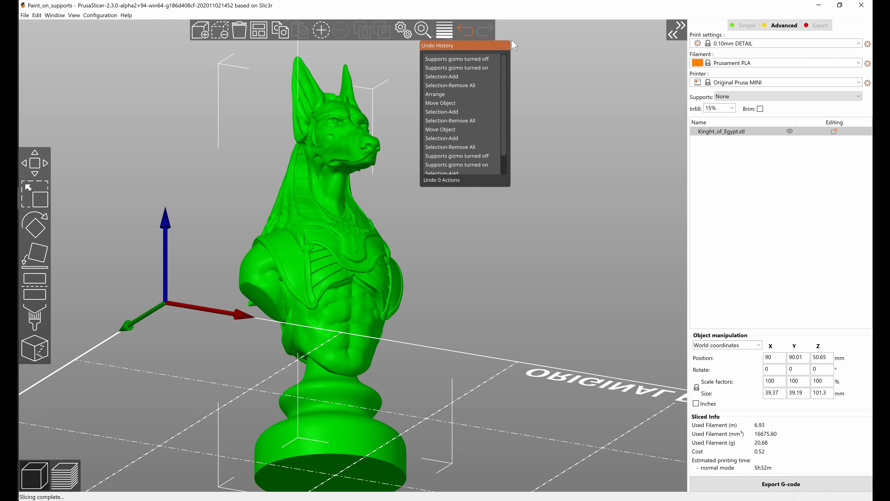
left_click(33, 316)
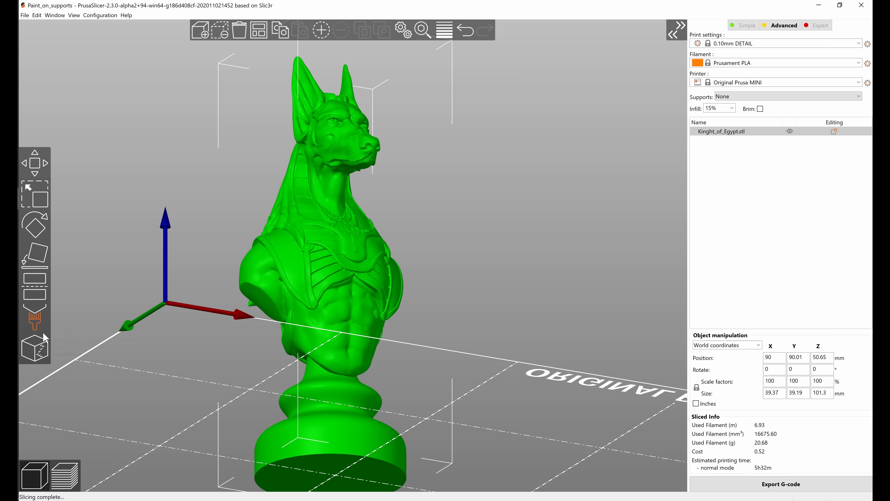
left_click(35, 317)
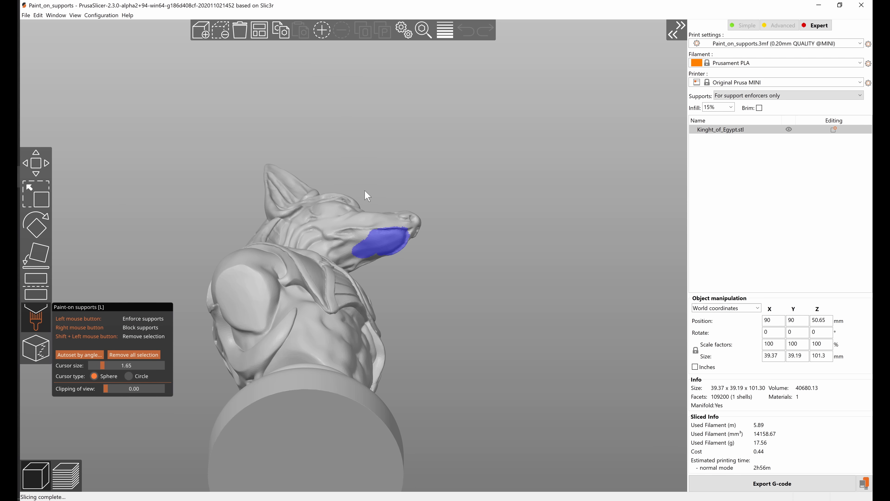
mouse_move(203, 312)
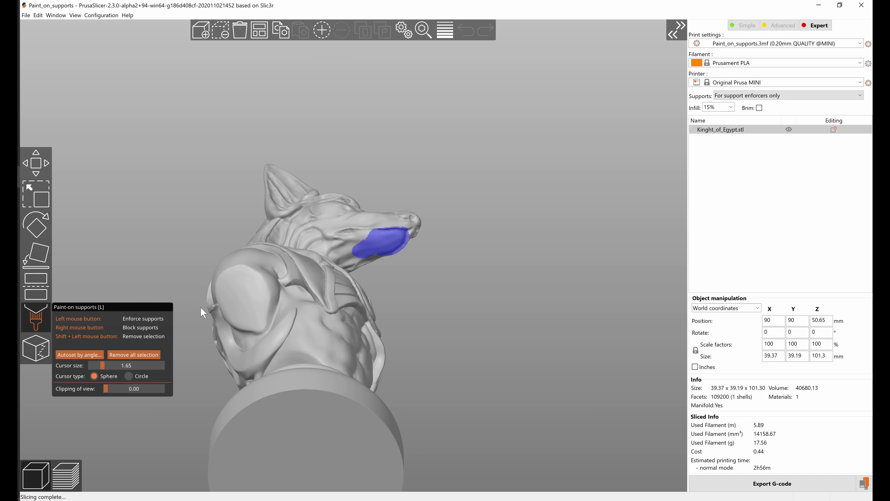
mouse_move(414, 265)
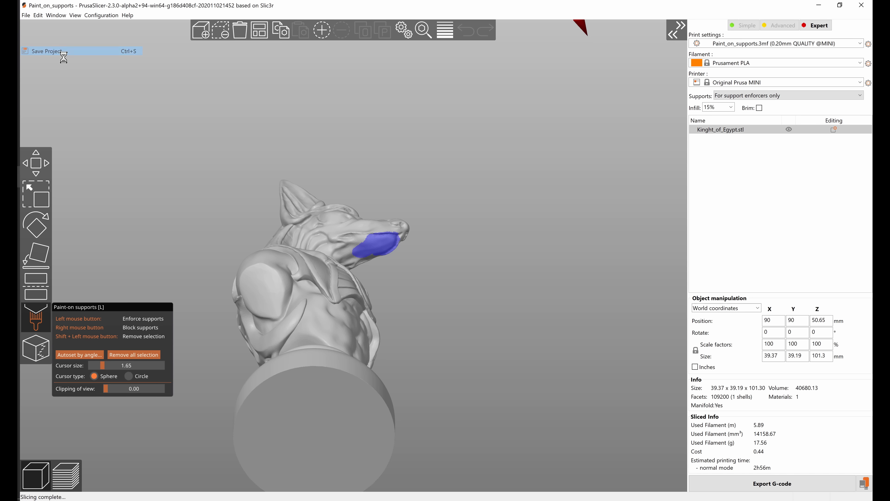
Save the Anubis project as Paint_on_supports.3mf and clear all objects from the bed.
left_click(48, 51)
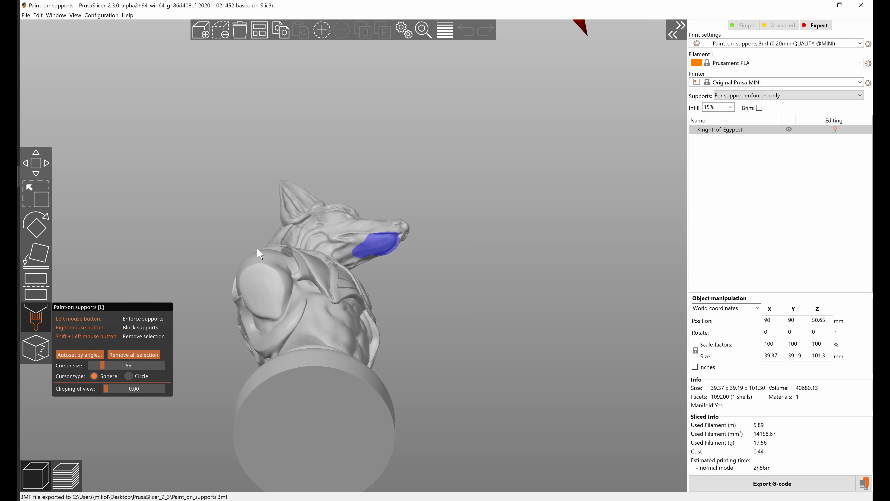
mouse_move(226, 101)
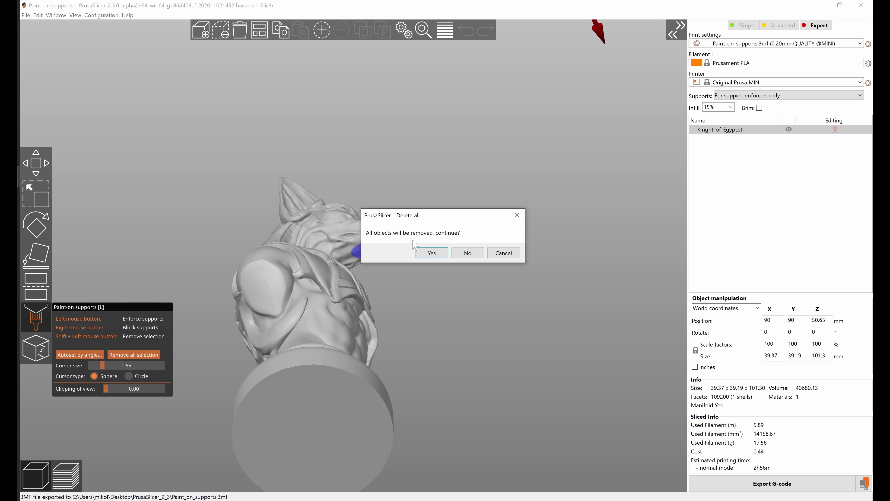
left_click(431, 252)
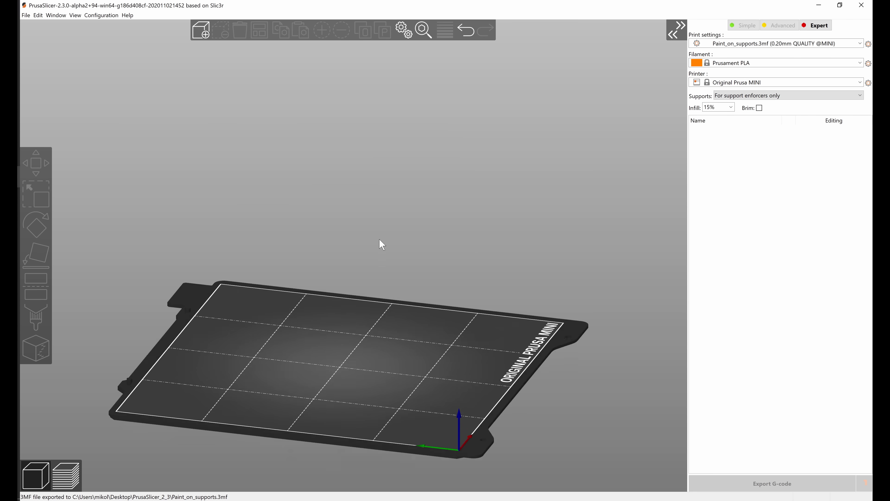
Reload Paint_on_supports.3mf from recent projects and confirm the muzzle enforcer paint survived.
left_click(25, 15)
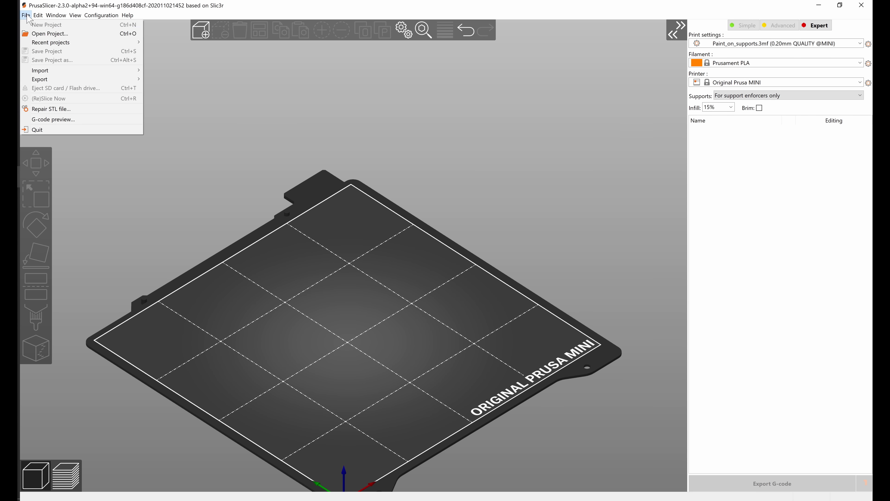
left_click(51, 43)
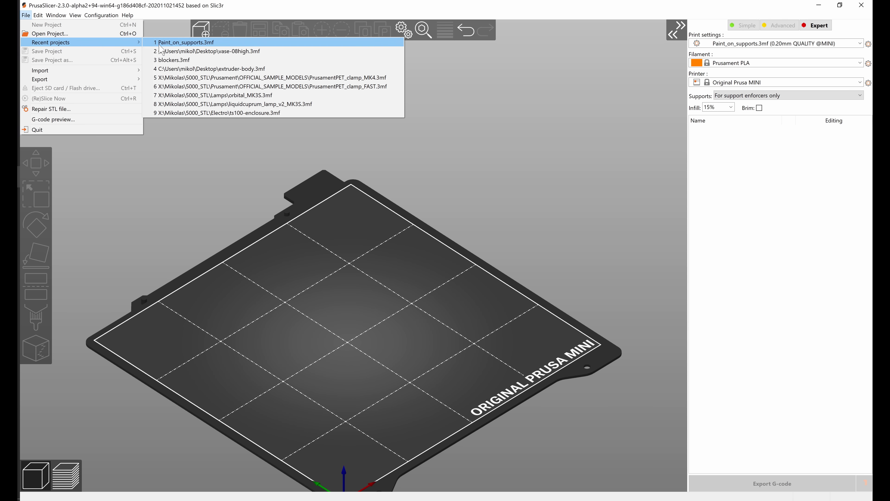
left_click(186, 42)
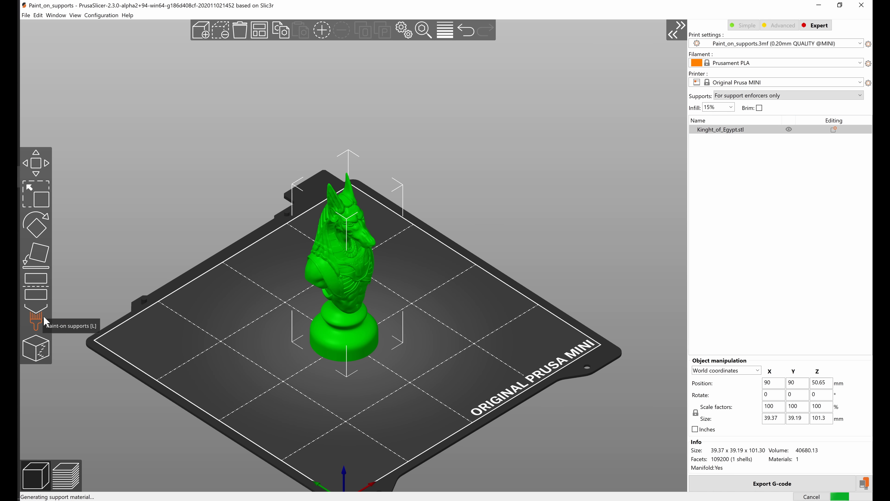
left_click(35, 316)
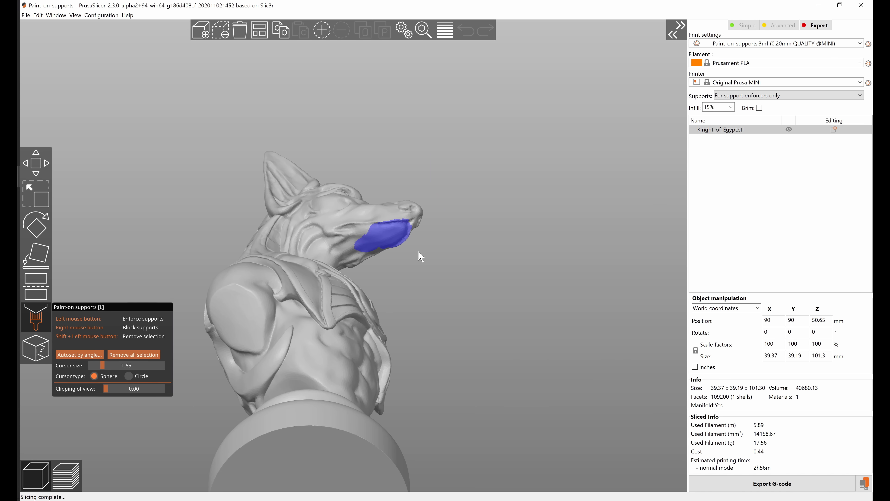
mouse_move(383, 292)
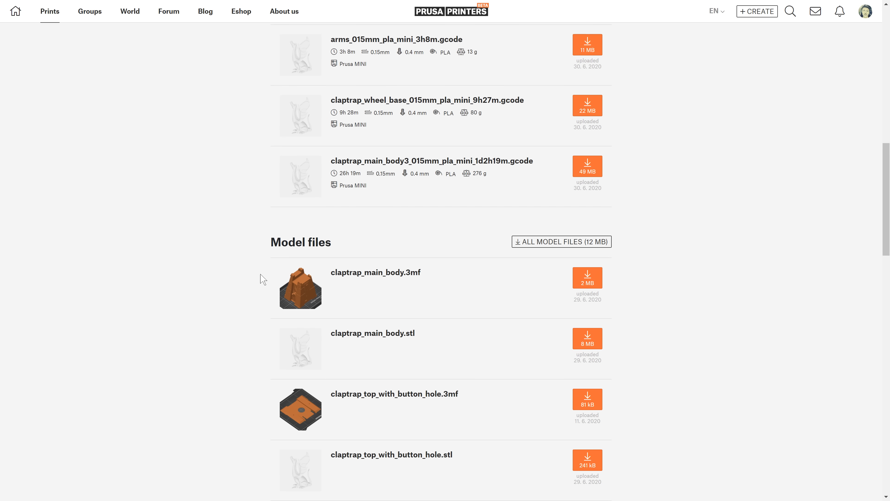
Scroll the Claptrap model page down to its G-code, 3MF and STL model files.
scroll("down", 3)
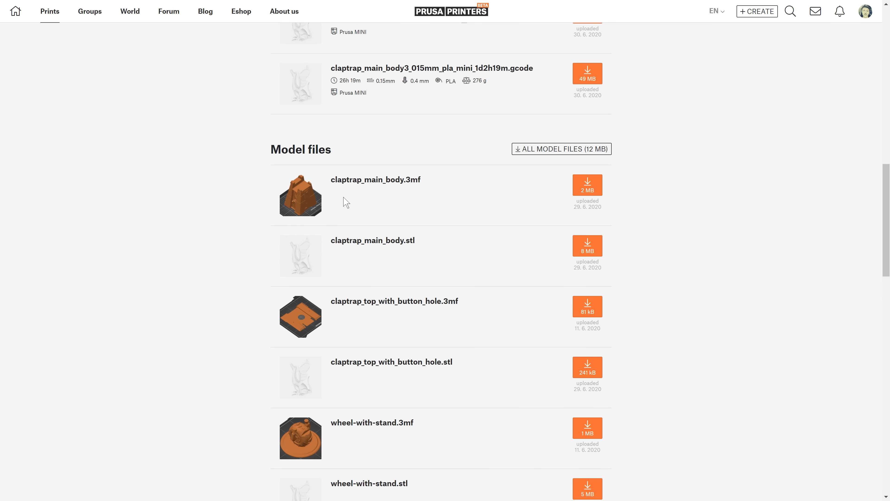
mouse_move(377, 205)
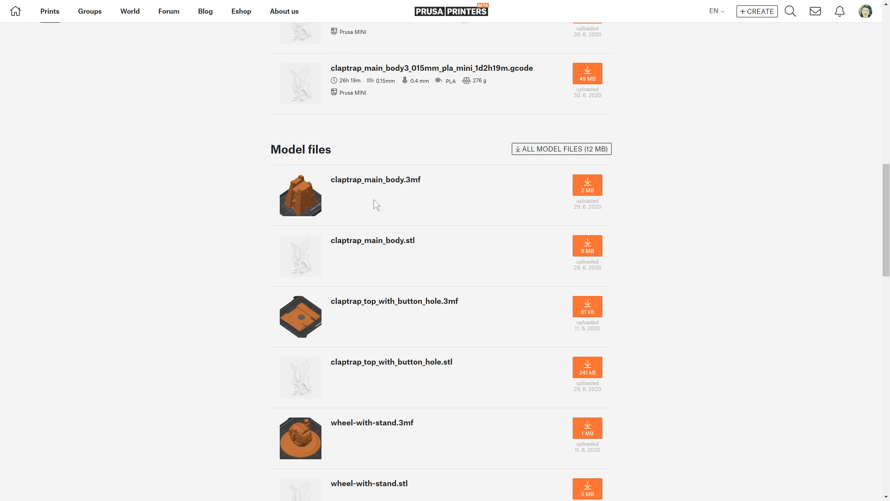
mouse_move(420, 203)
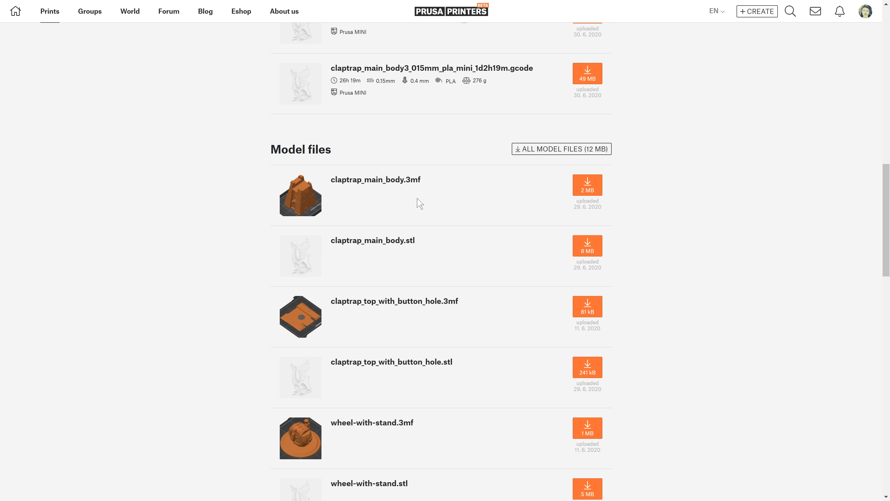
mouse_move(369, 219)
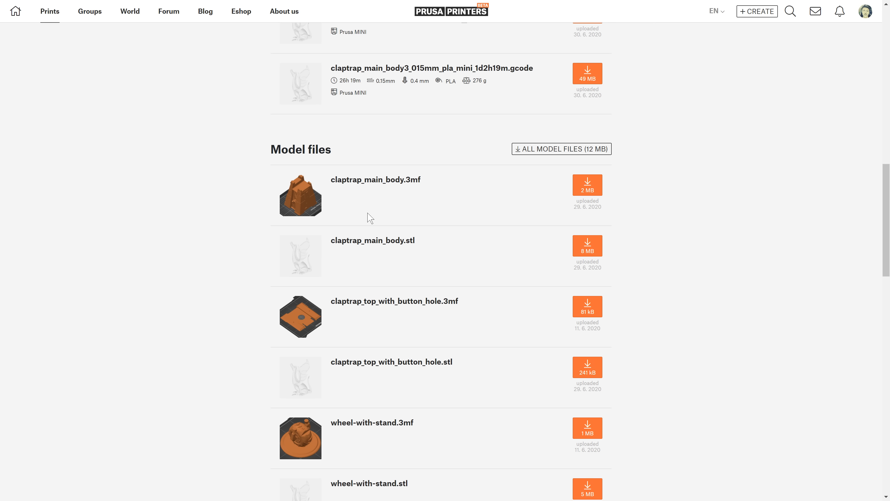
mouse_move(458, 217)
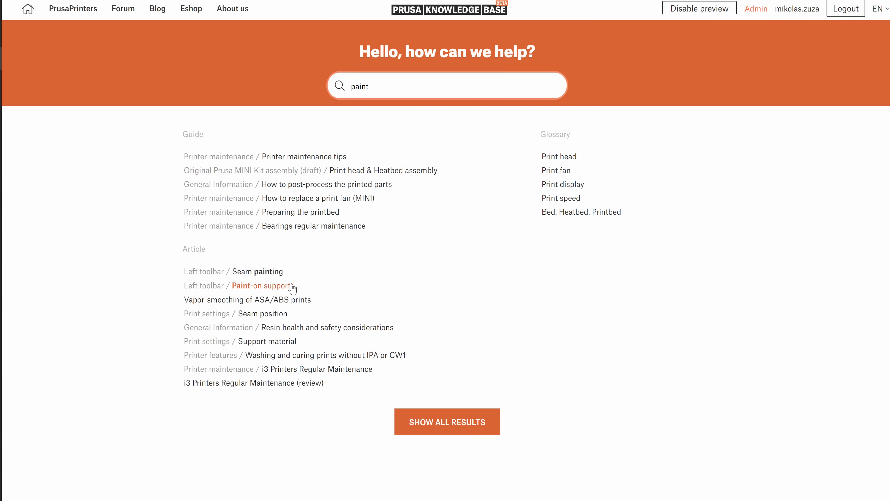
Open the Paint-on supports Knowledge Base article and scroll to its demo video.
left_click(263, 285)
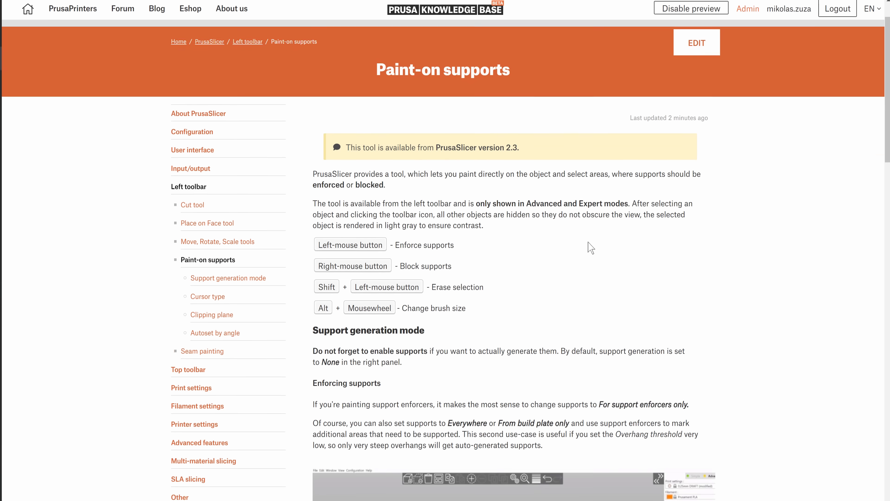
scroll("down", 3)
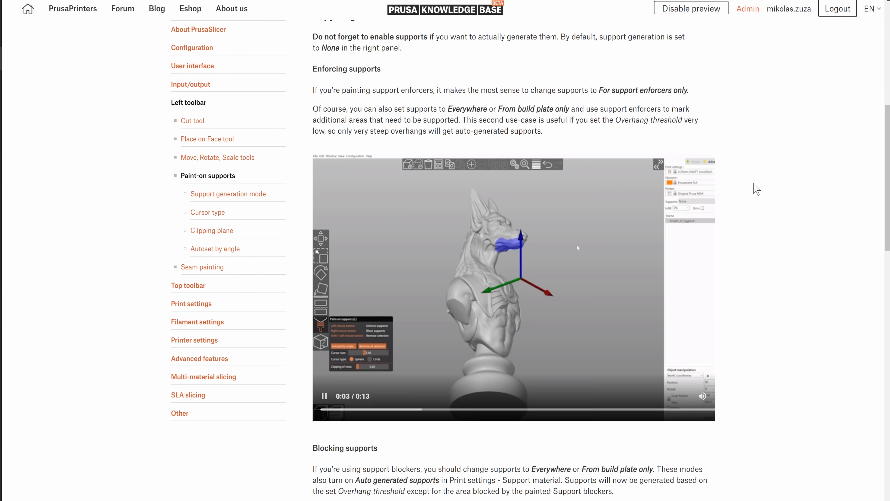